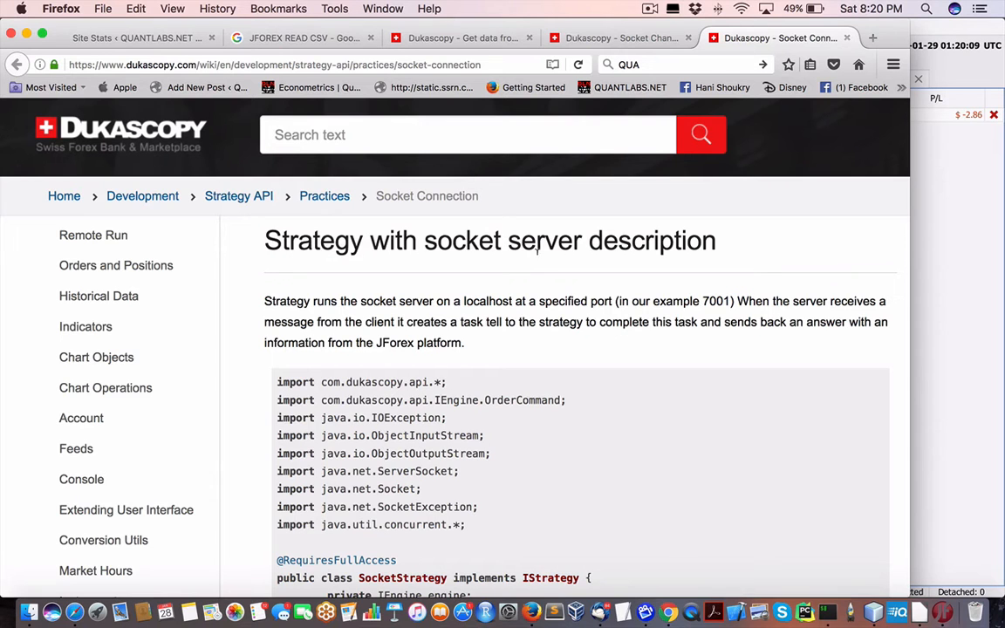
Step: Scroll through the Socket Connection page's server strategy code toward the SimpleSocketStrategy.java download link
{"action": "scroll", "scroll_direction": "down", "scroll_amount": 3}
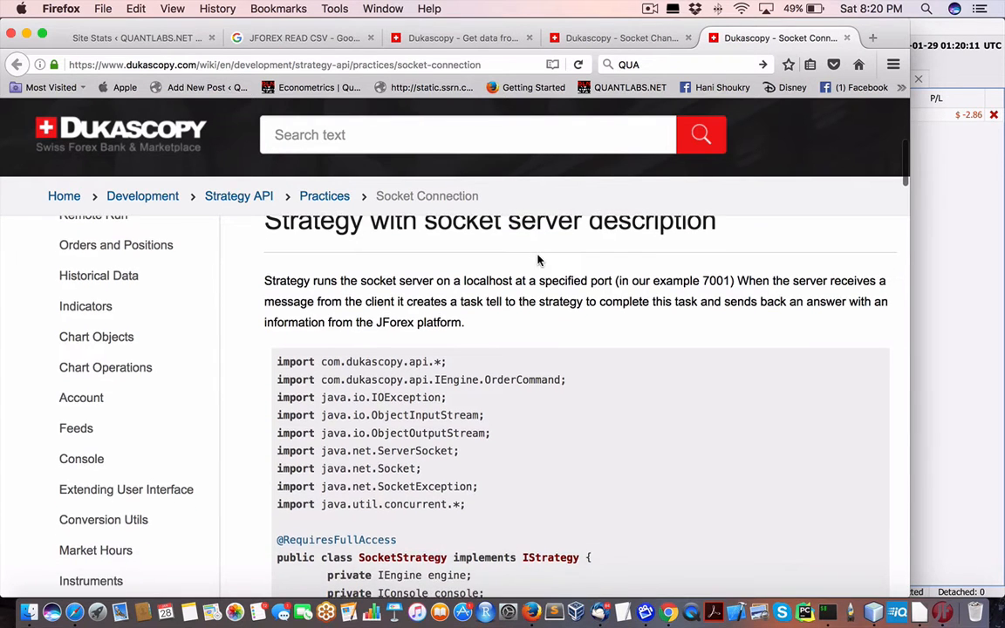
{"action": "scroll", "scroll_direction": "up", "scroll_amount": 3}
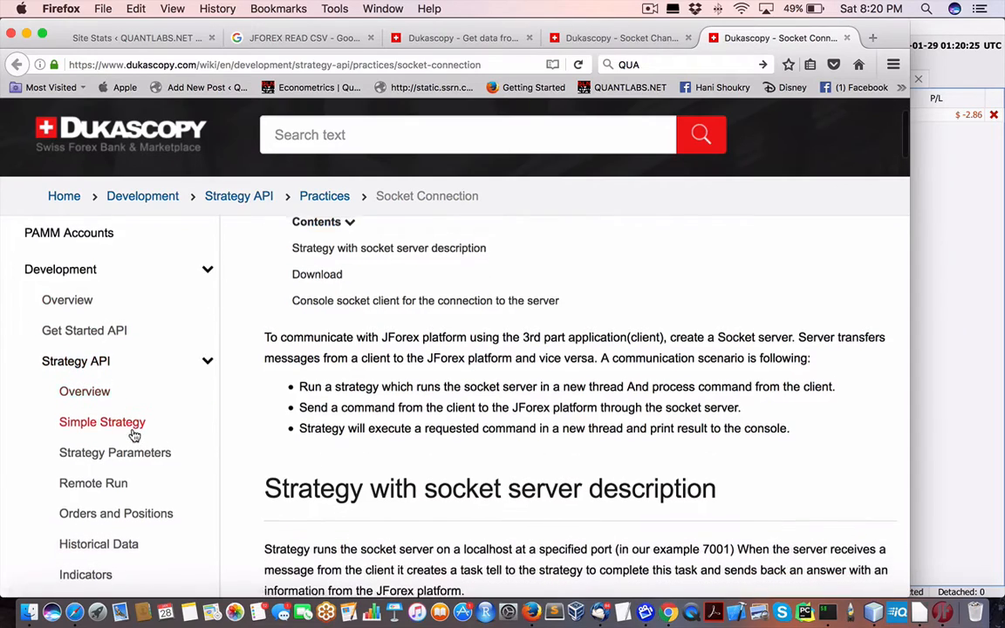
{"action": "scroll", "scroll_direction": "down", "scroll_amount": 3}
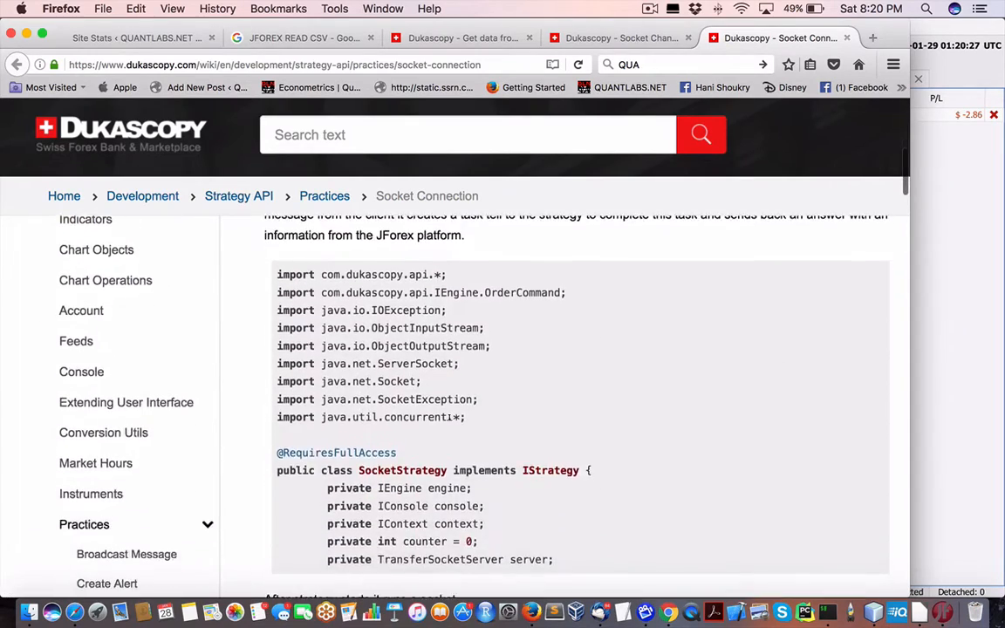
{"action": "scroll", "scroll_direction": "down", "scroll_amount": 3}
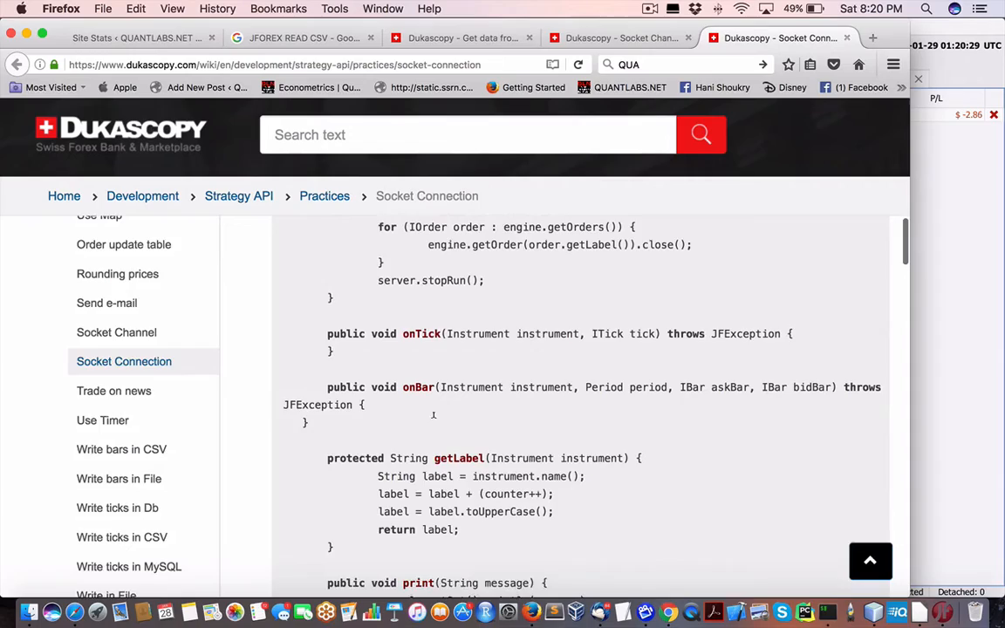
{"action": "scroll", "scroll_direction": "down", "scroll_amount": 3}
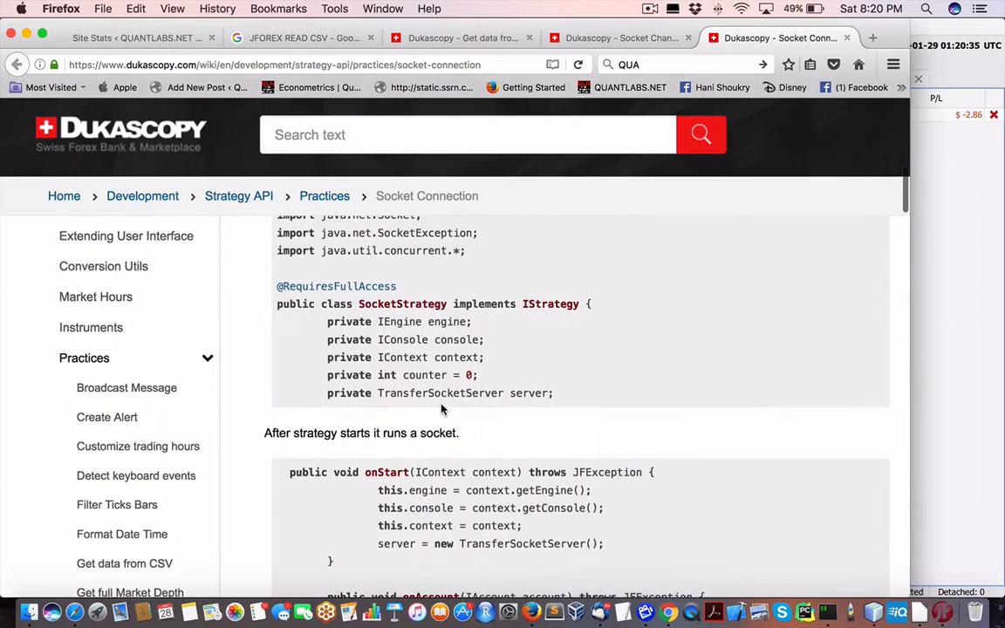
{"action": "mouse_move", "coordinate": [736, 205]}
{"action": "type", "text": "simple"}
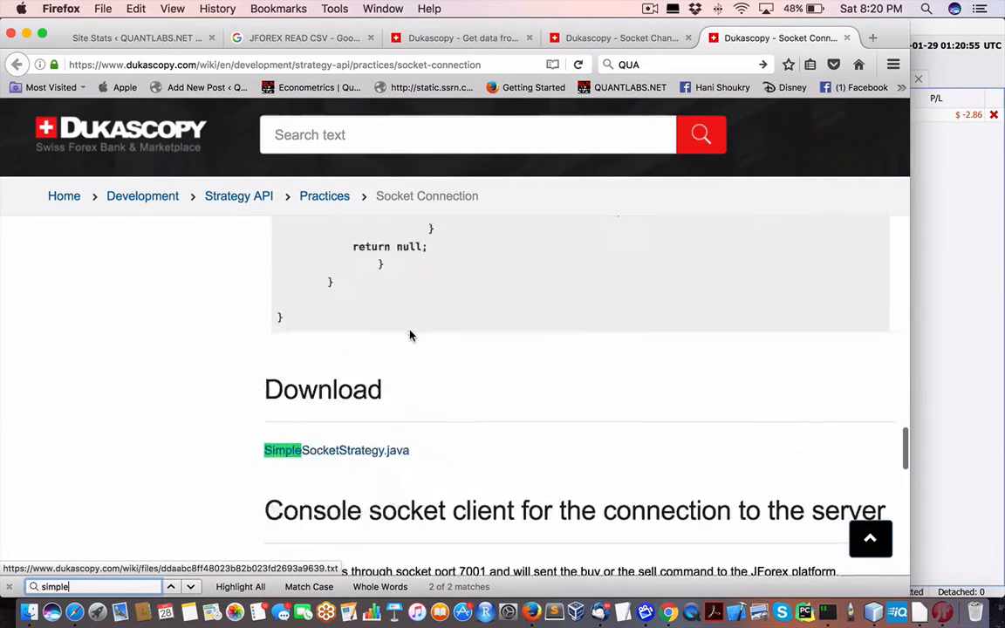
{"action": "scroll", "scroll_direction": "up", "scroll_amount": 3}
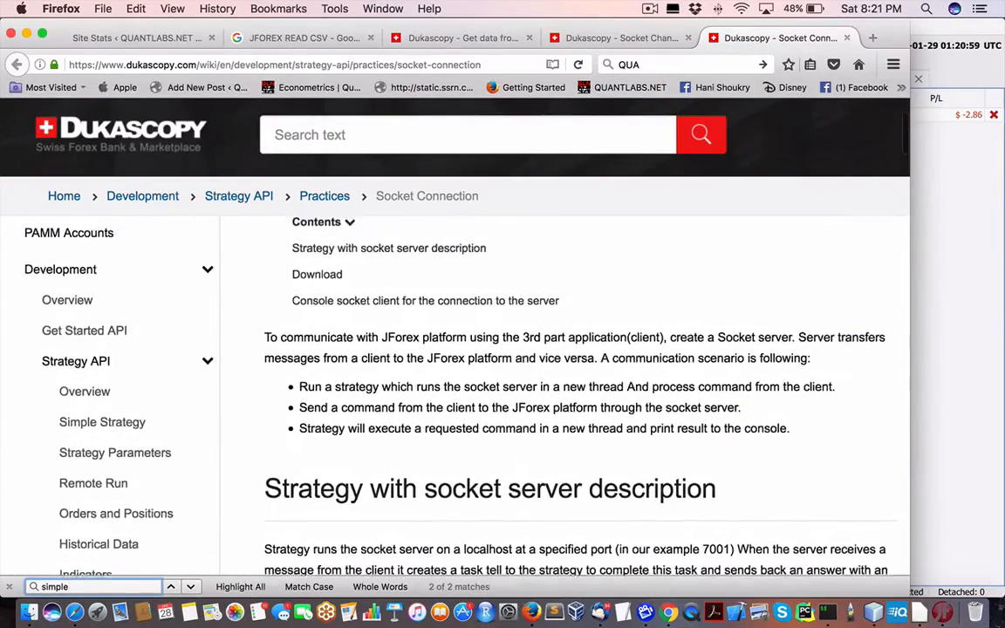
{"action": "scroll", "scroll_direction": "down", "scroll_amount": 3}
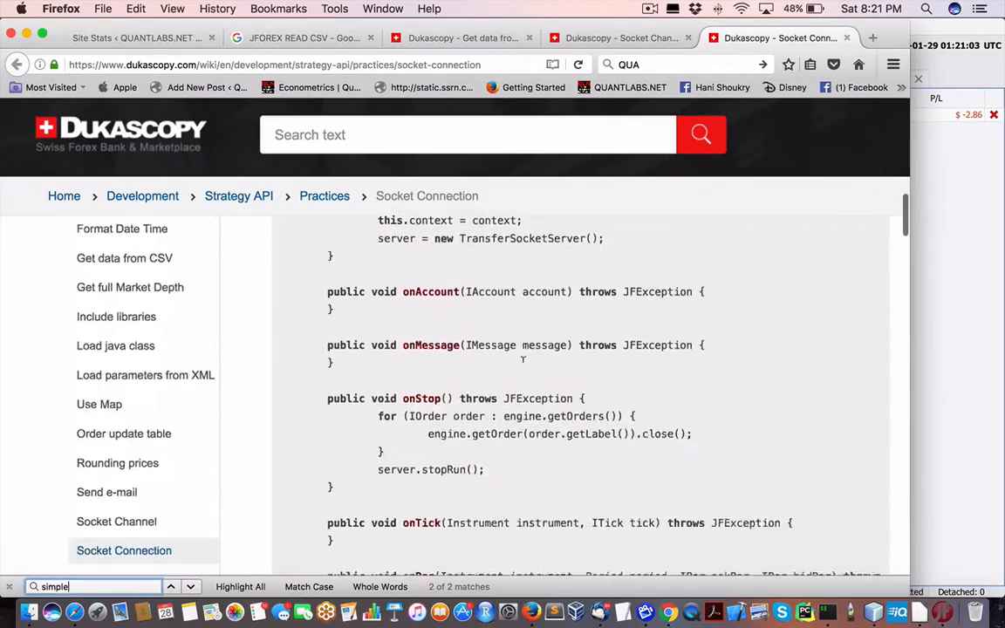
{"action": "scroll", "scroll_direction": "down", "scroll_amount": 3}
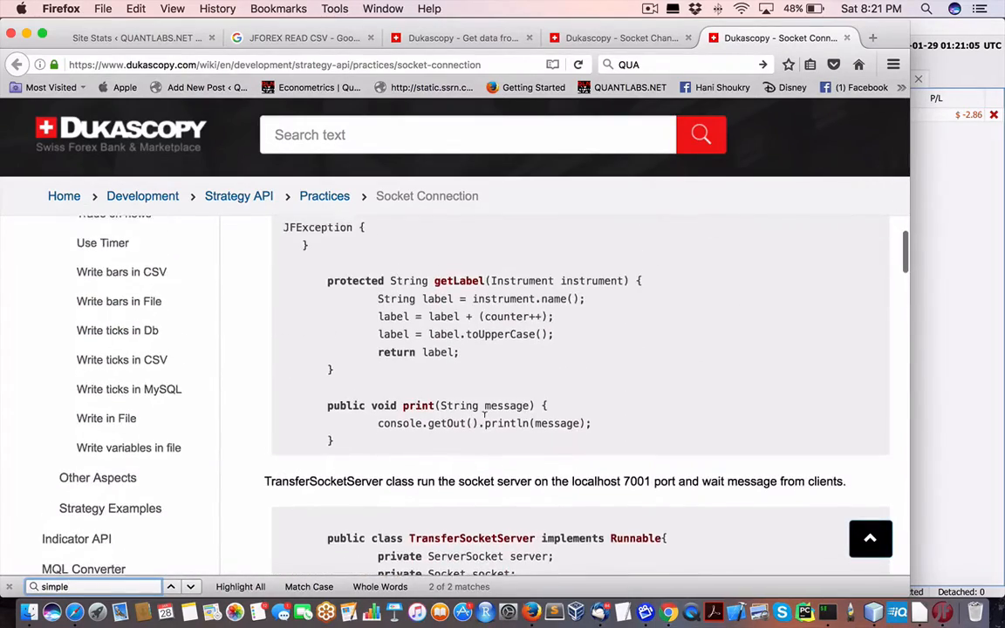
{"action": "scroll", "scroll_direction": "down", "scroll_amount": 3}
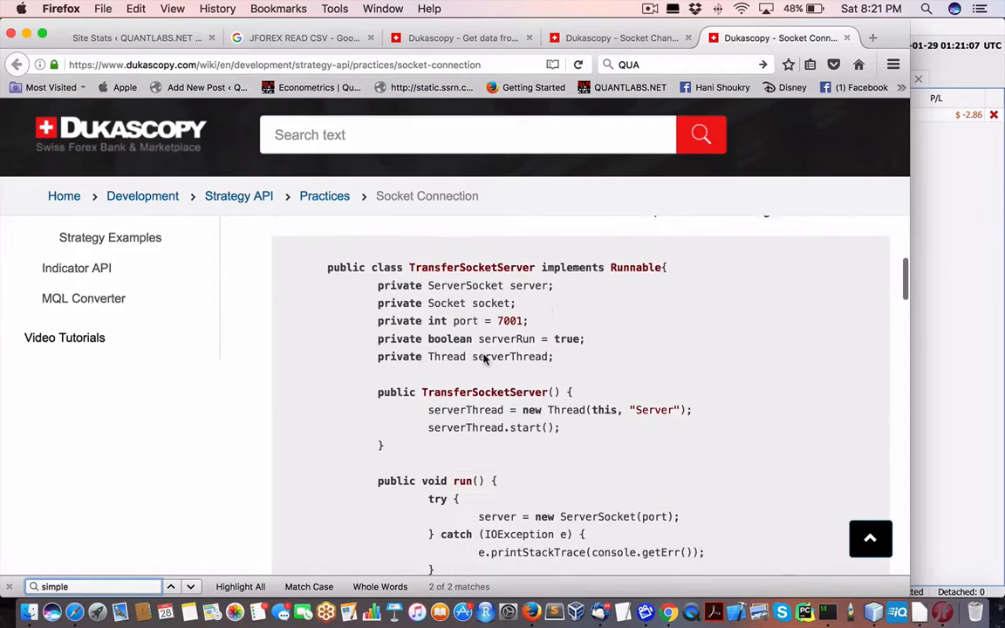
{"action": "scroll", "scroll_direction": "down", "scroll_amount": 3}
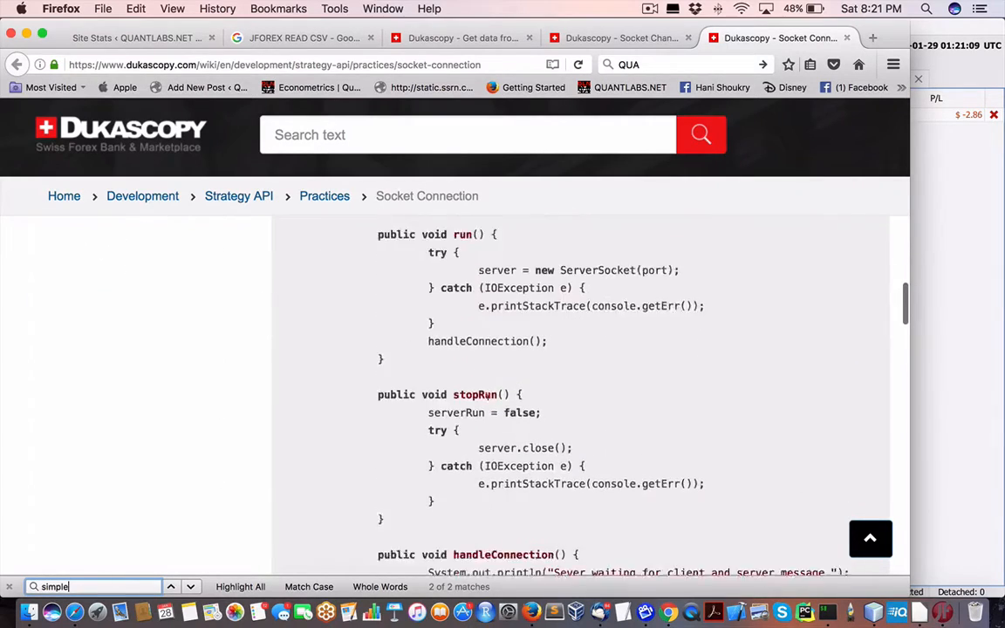
{"action": "scroll", "scroll_direction": "down", "scroll_amount": 3}
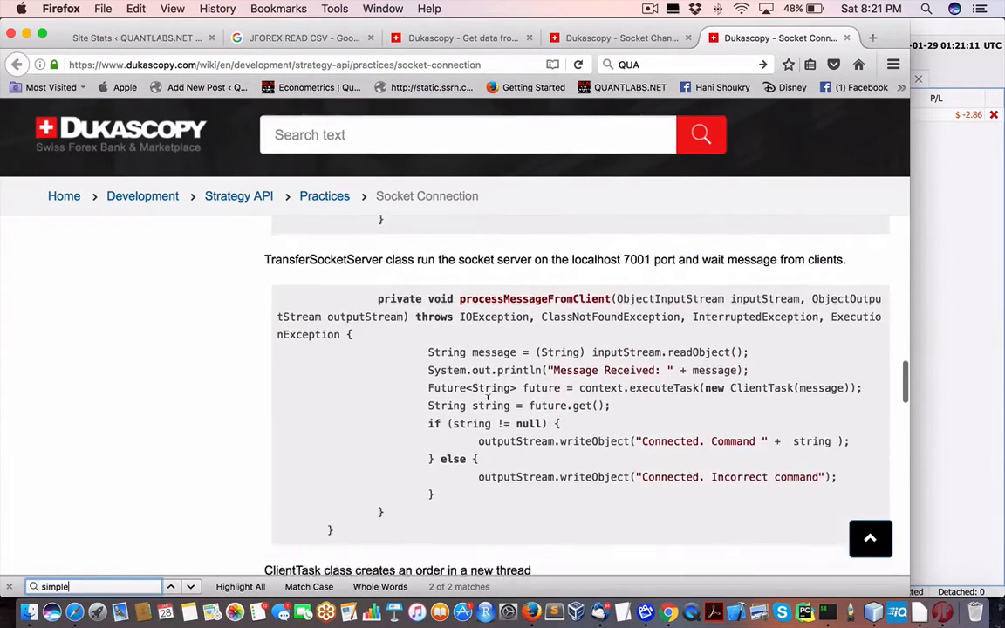
{"action": "scroll", "scroll_direction": "down", "scroll_amount": 3}
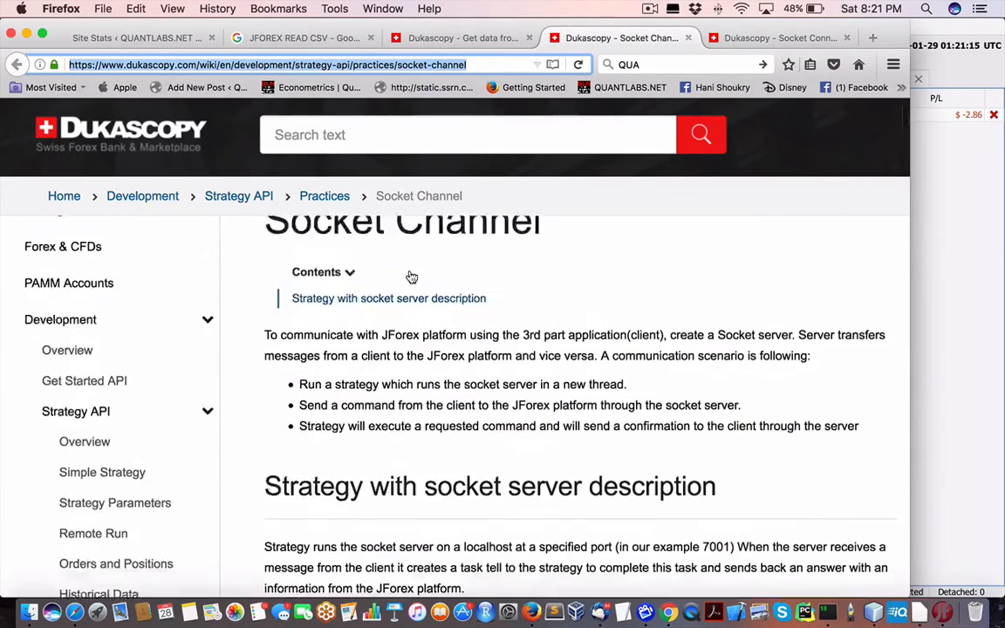
Step: Scroll the Socket Channel page past the SocketStrategy server code to the console SocketClient example
{"action": "scroll", "scroll_direction": "down", "scroll_amount": 3}
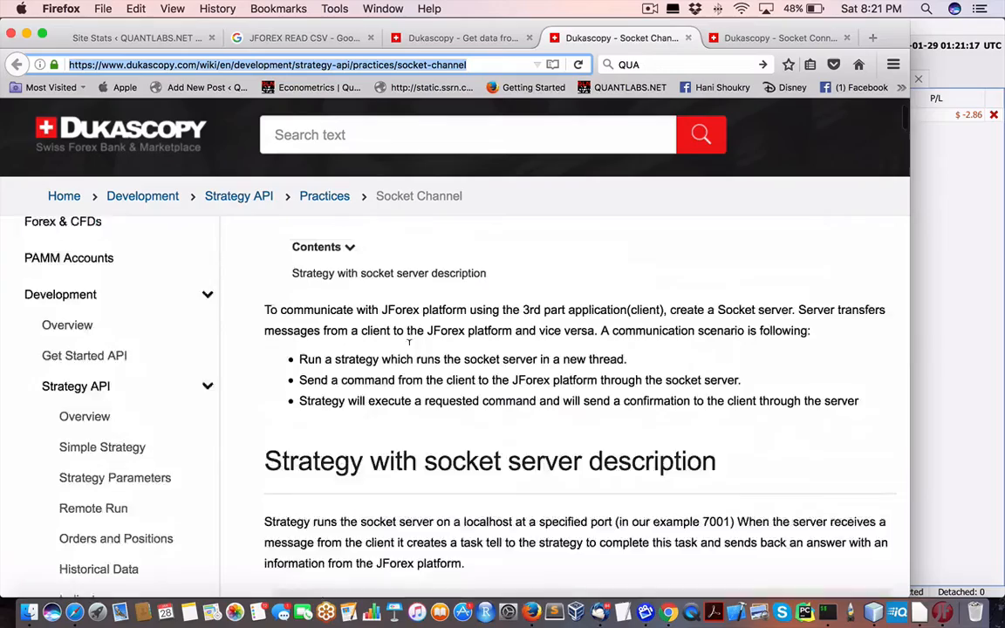
{"action": "scroll", "scroll_direction": "down", "scroll_amount": 3}
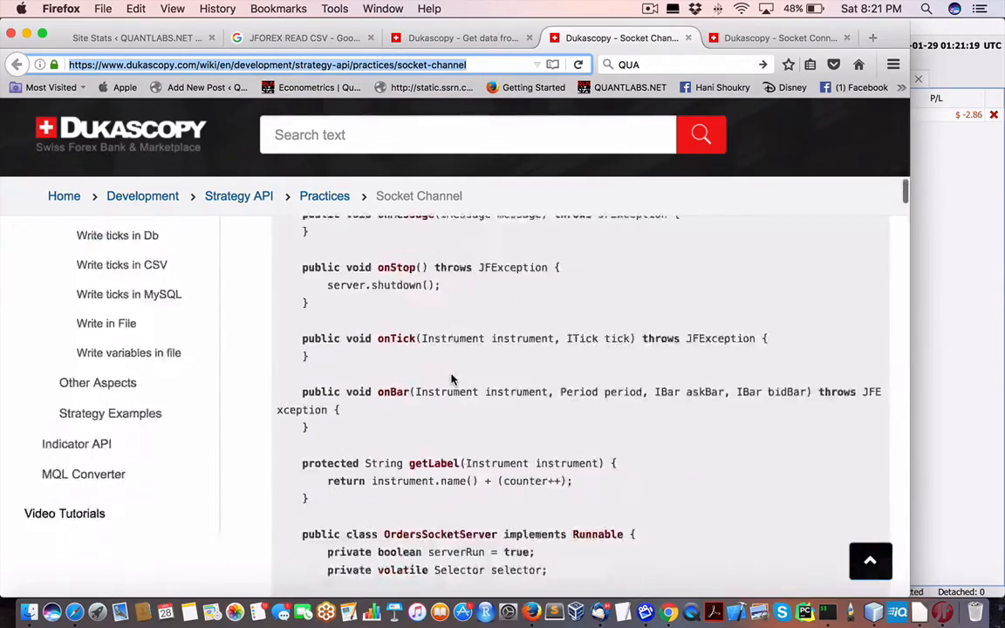
{"action": "scroll", "scroll_direction": "down", "scroll_amount": 3}
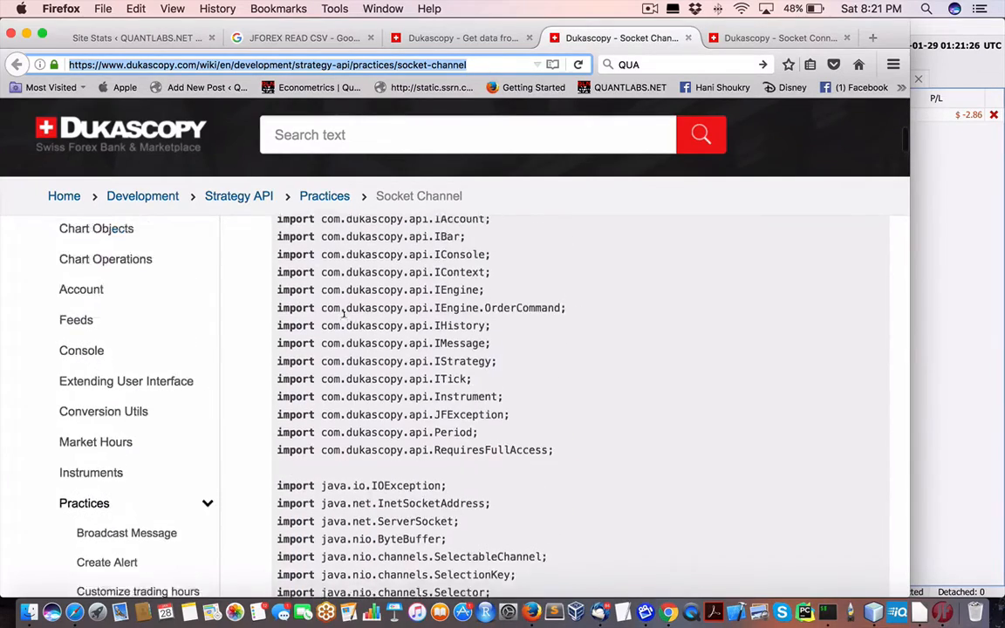
{"action": "scroll", "scroll_direction": "down", "scroll_amount": 3}
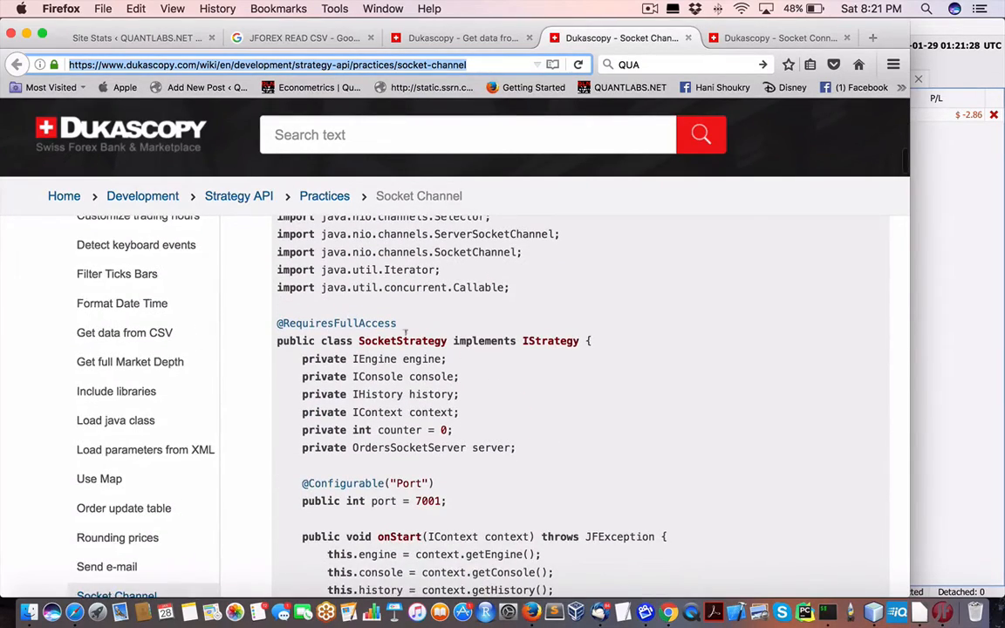
{"action": "scroll", "scroll_direction": "down", "scroll_amount": 3}
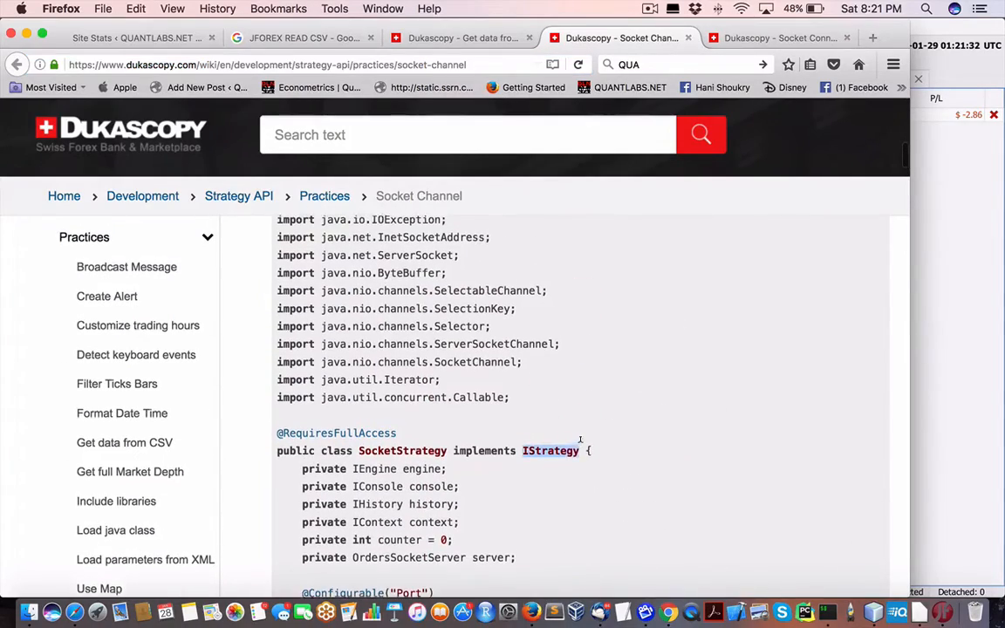
{"action": "scroll", "scroll_direction": "down", "scroll_amount": 3}
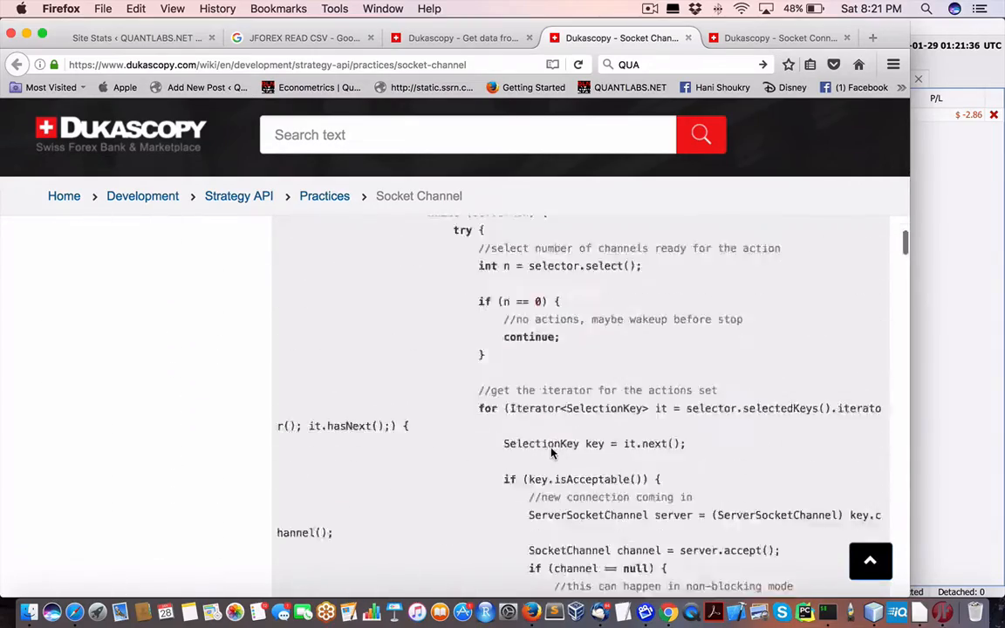
{"action": "scroll", "scroll_direction": "down", "scroll_amount": 3}
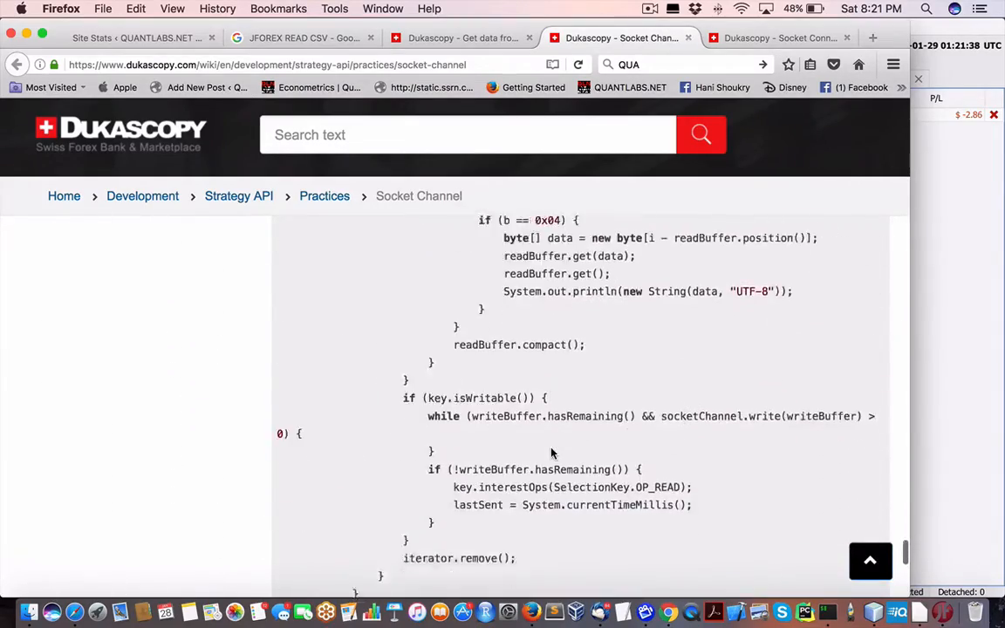
{"action": "scroll", "scroll_direction": "up", "scroll_amount": 3}
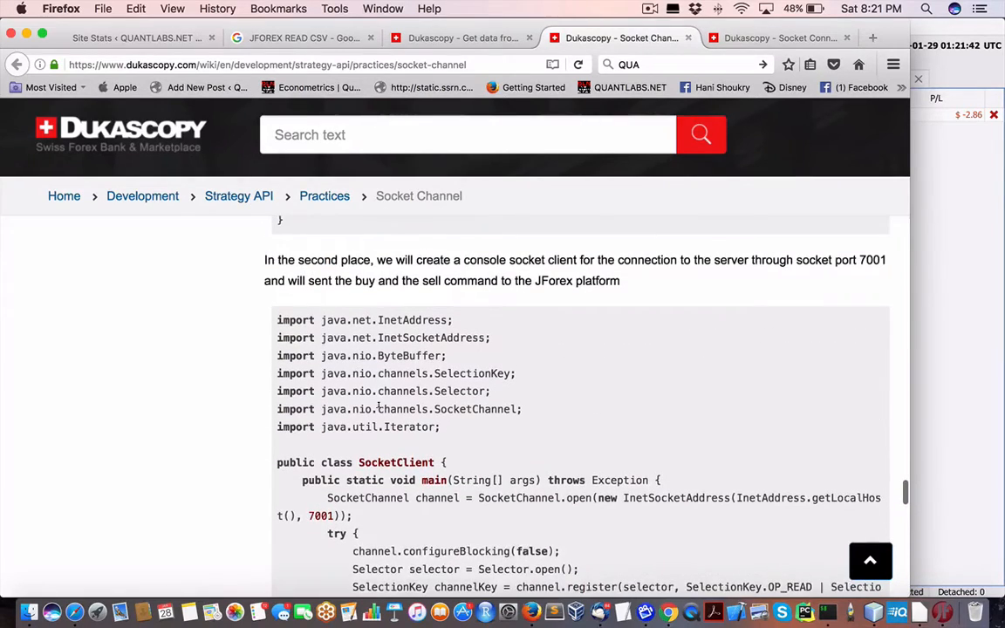
{"action": "scroll", "scroll_direction": "down", "scroll_amount": 3}
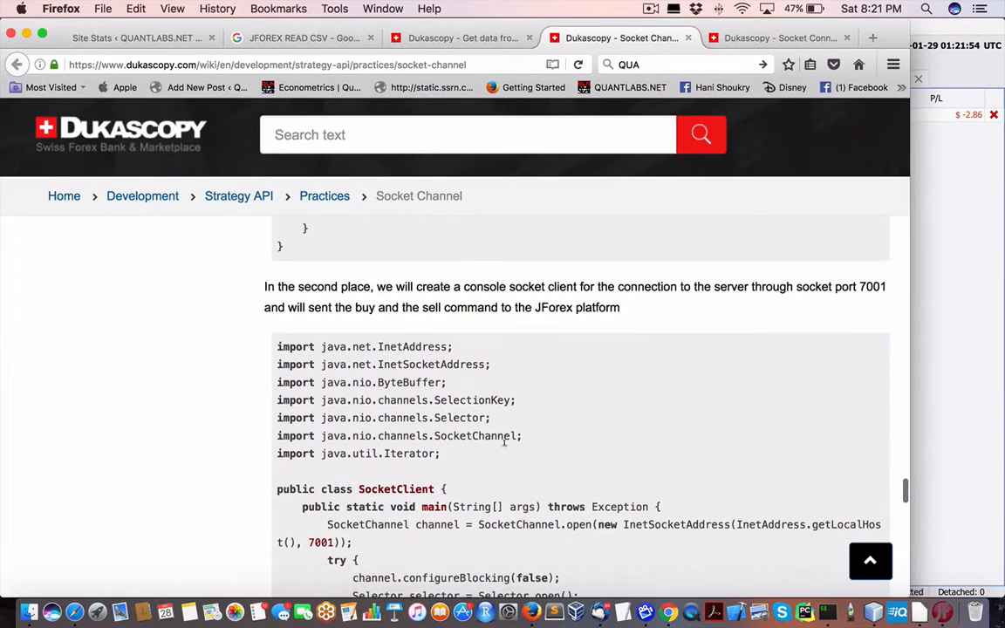
{"action": "mouse_move", "coordinate": [946, 610]}
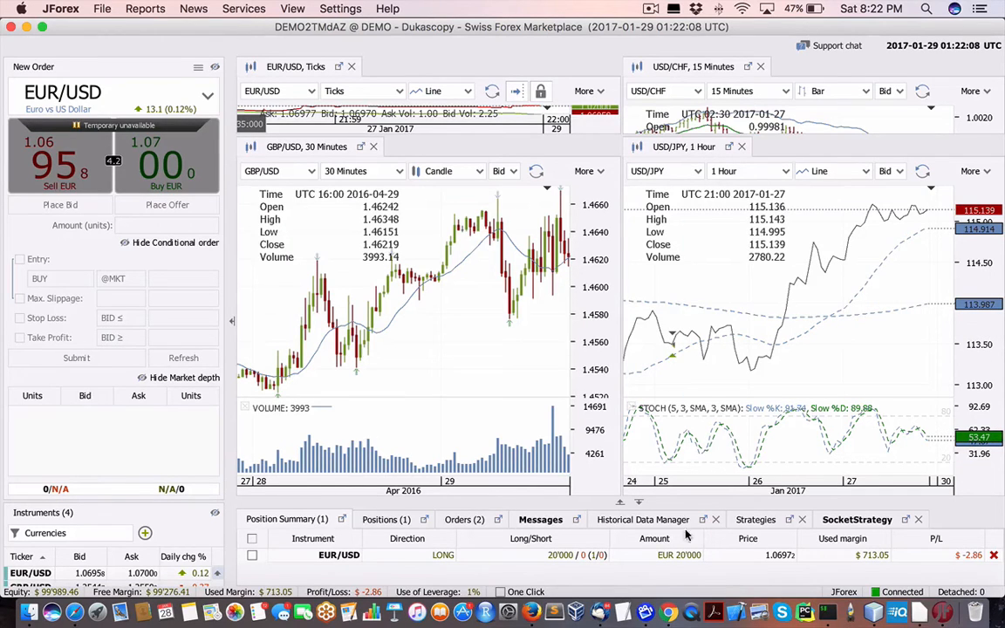
Step: Expand the Strategies list and select the SimpleSocketStrategy and SocketStrategy rows
{"action": "left_click", "coordinate": [858, 520]}
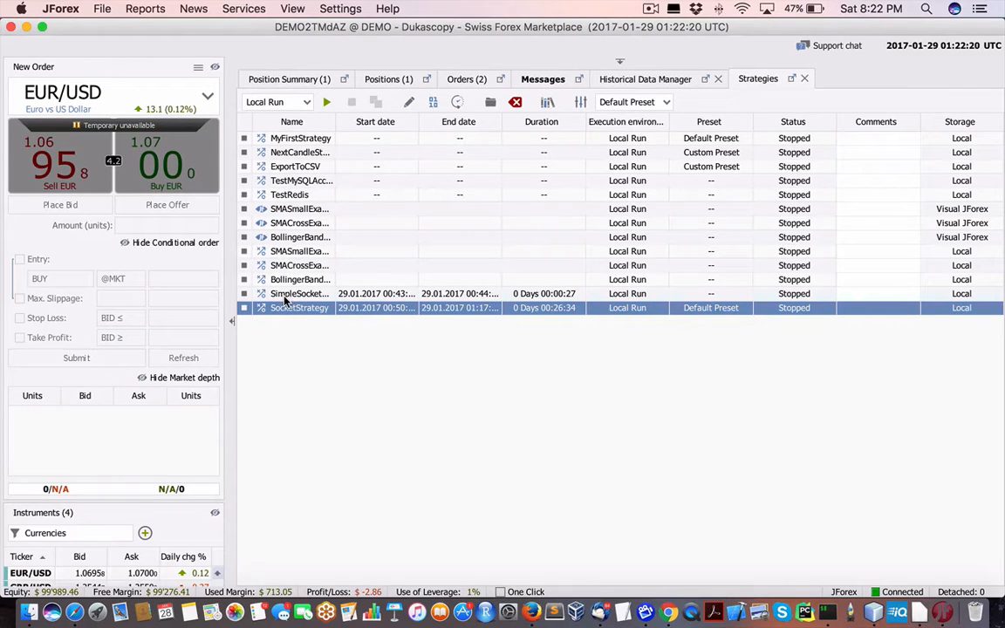
{"action": "left_click", "coordinate": [300, 294]}
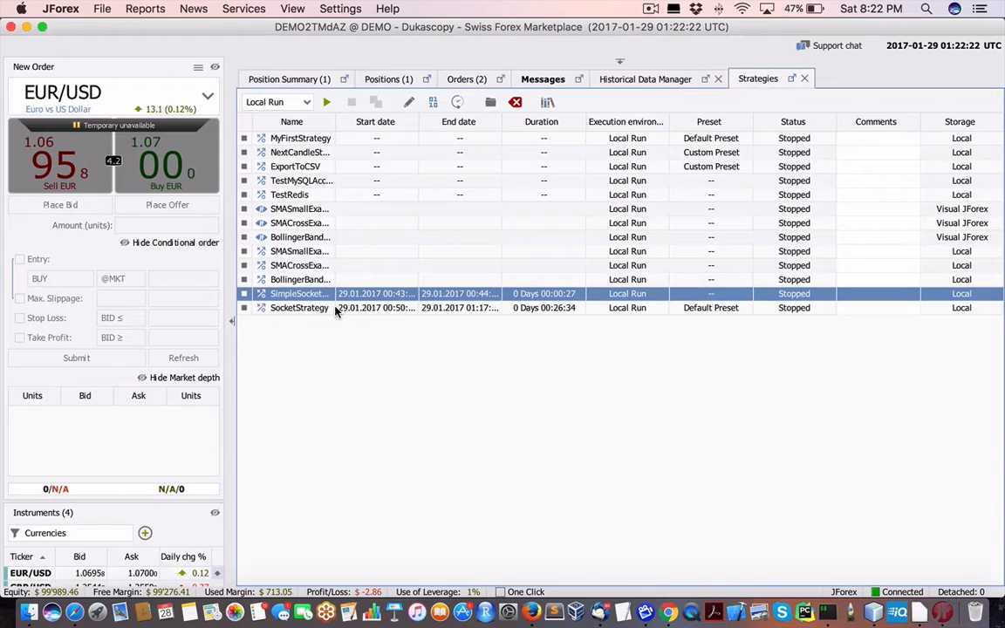
{"action": "left_click", "coordinate": [298, 307]}
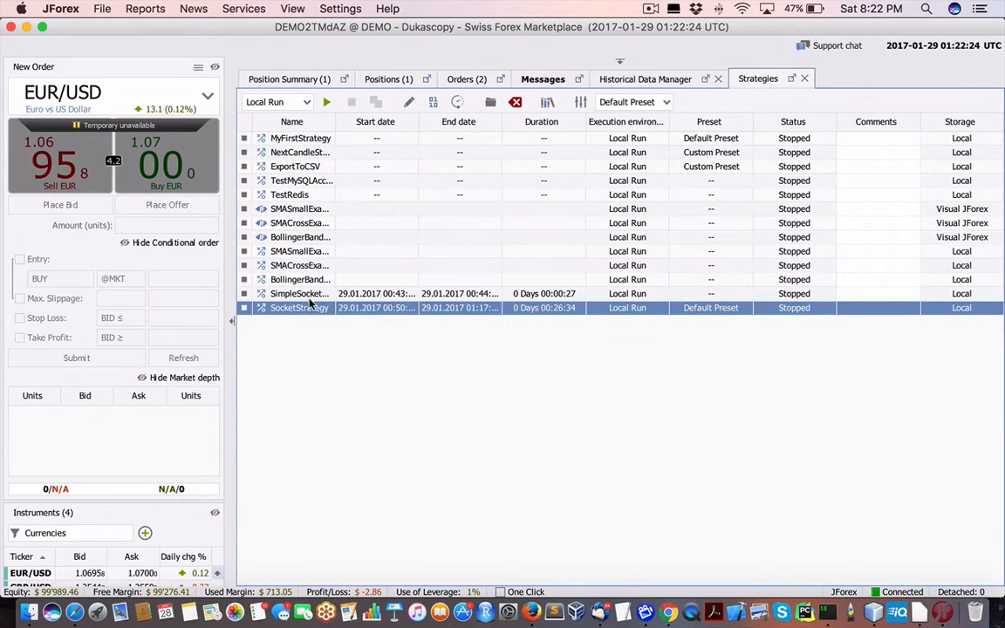
{"action": "left_click", "coordinate": [300, 293]}
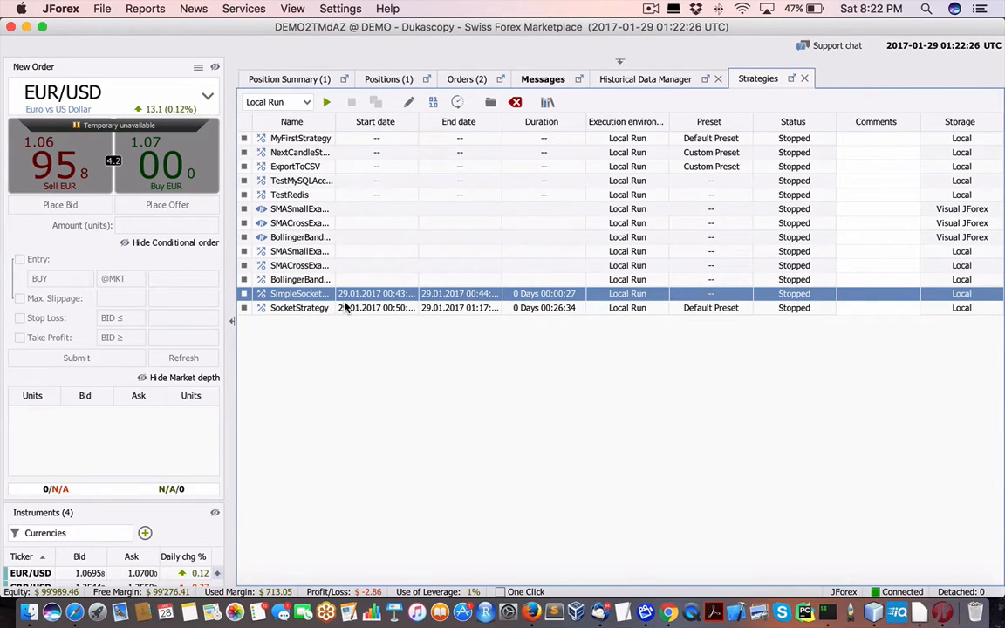
{"action": "mouse_move", "coordinate": [328, 326]}
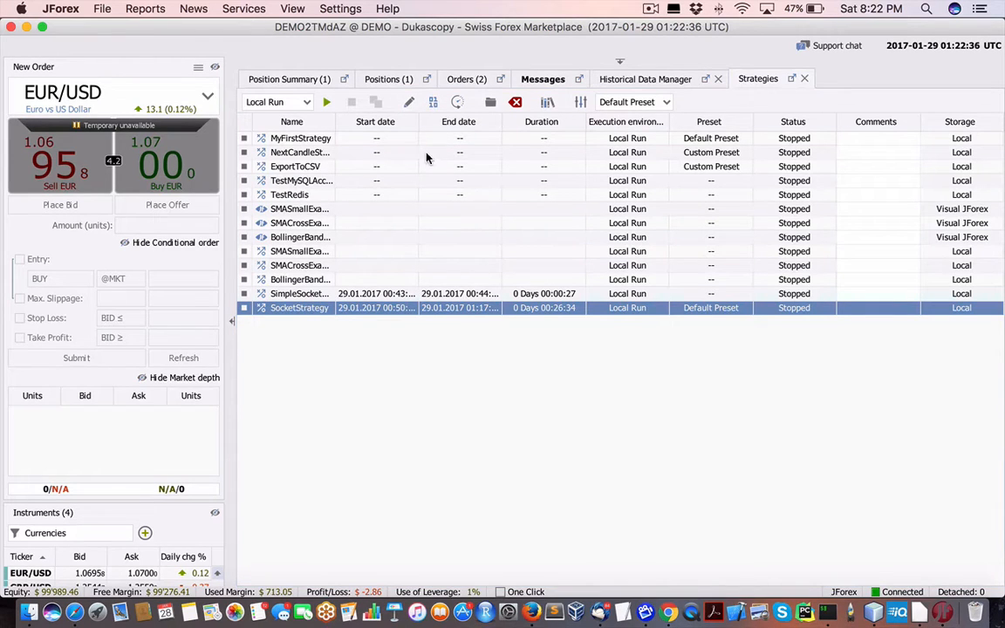
{"action": "mouse_move", "coordinate": [265, 271]}
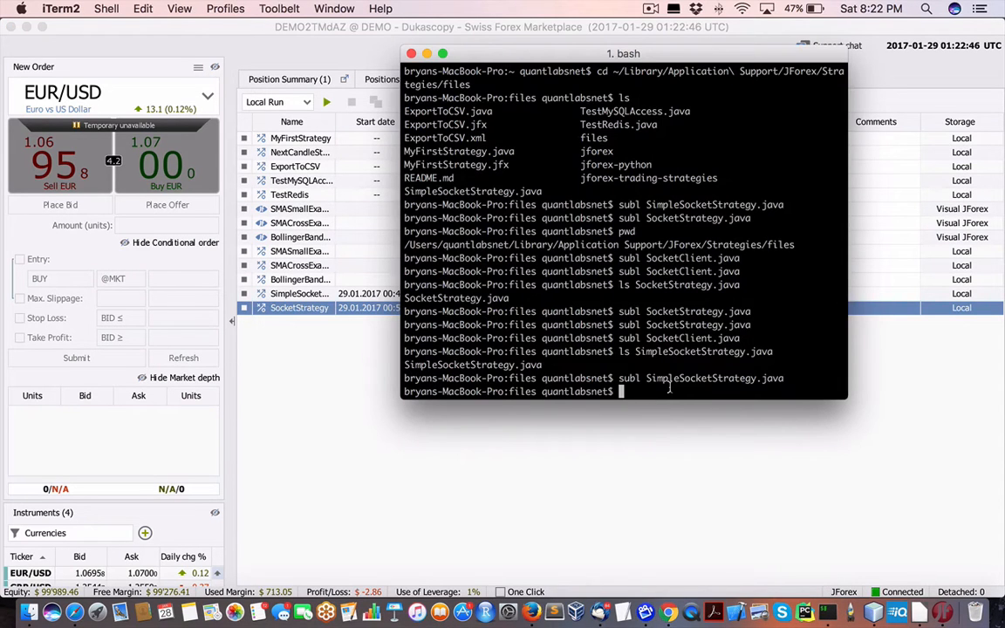
Step: List the Strategies folder with ls and open SocketClient.java in Sublime Text via subl
{"action": "type", "text": "ls"}
{"action": "type", "text": "pwd"}
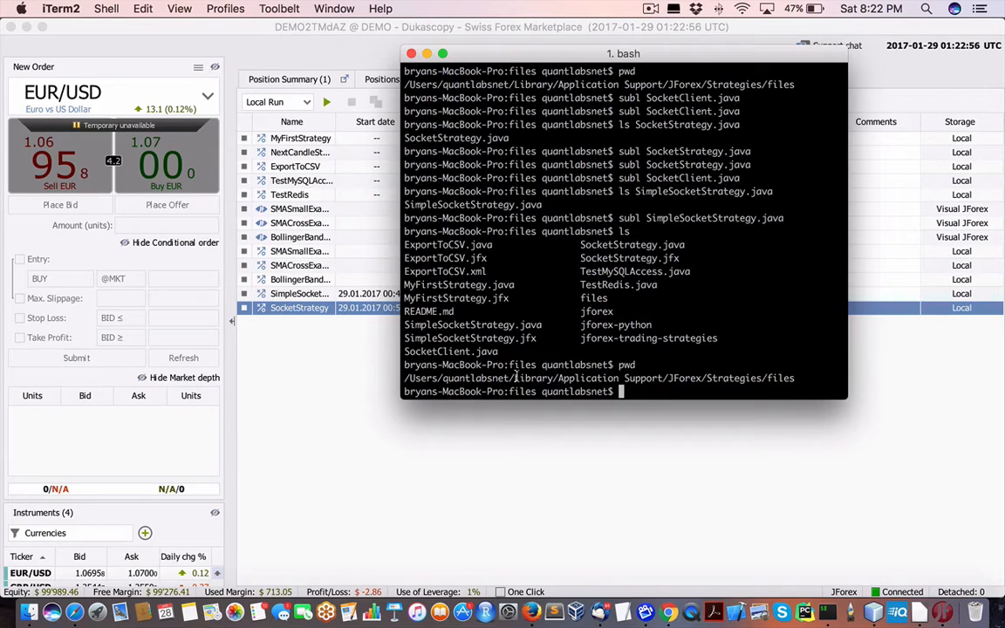
{"action": "left_click_drag", "start_coordinate": [513, 377], "coordinate": [698, 377]}
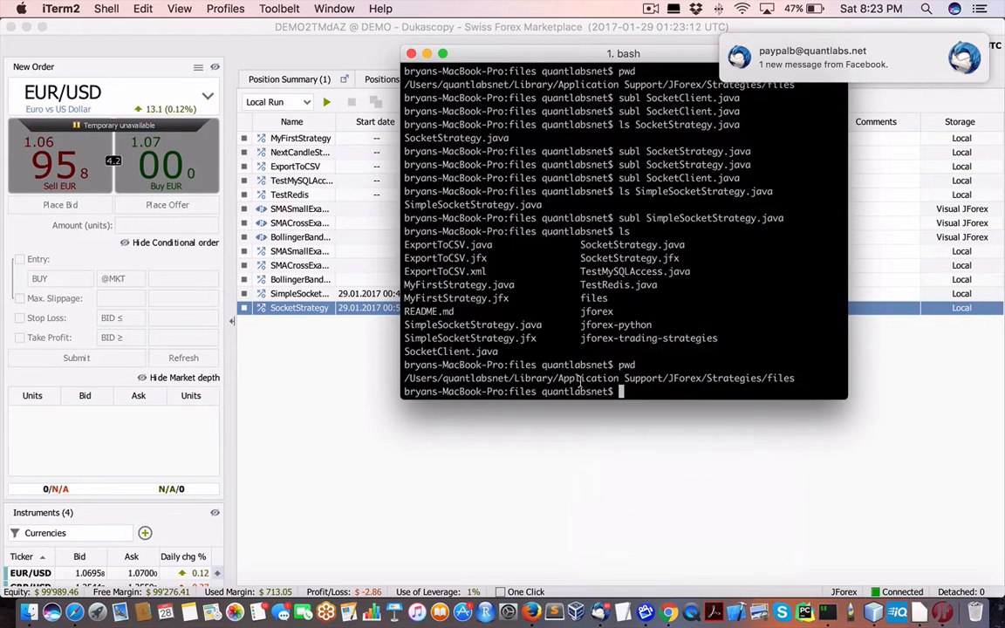
{"action": "mouse_move", "coordinate": [828, 132]}
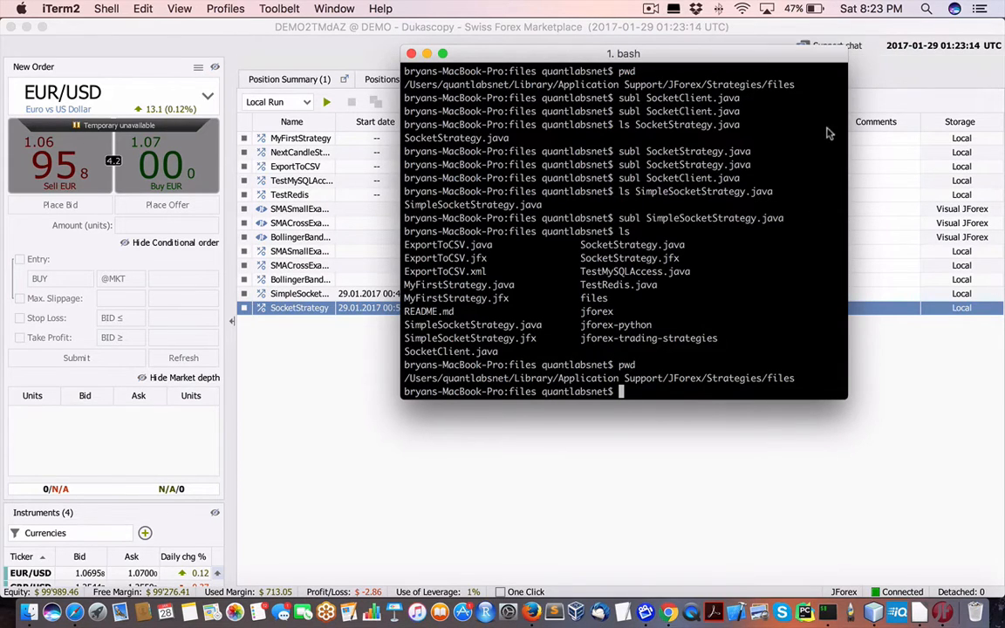
{"action": "mouse_move", "coordinate": [691, 388]}
{"action": "type", "text": "ls"}
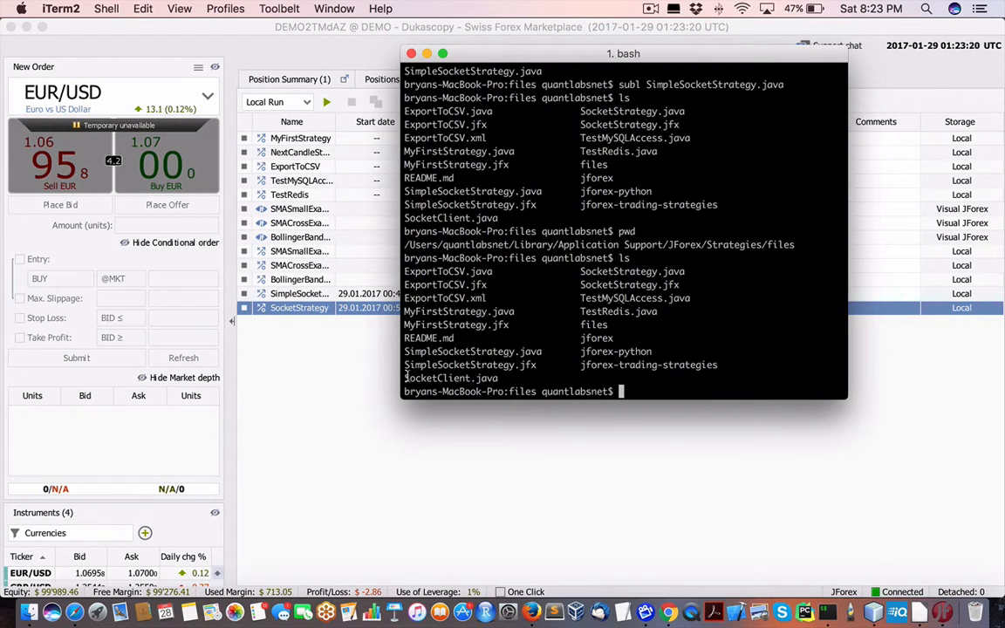
{"action": "double_click", "coordinate": [450, 377]}
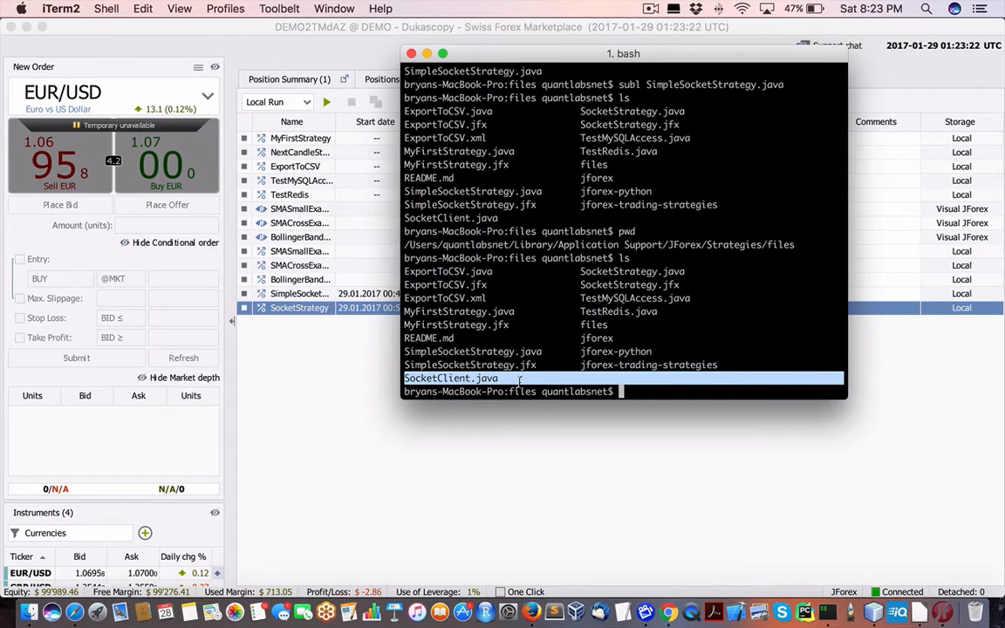
{"action": "type", "text": "subl"}
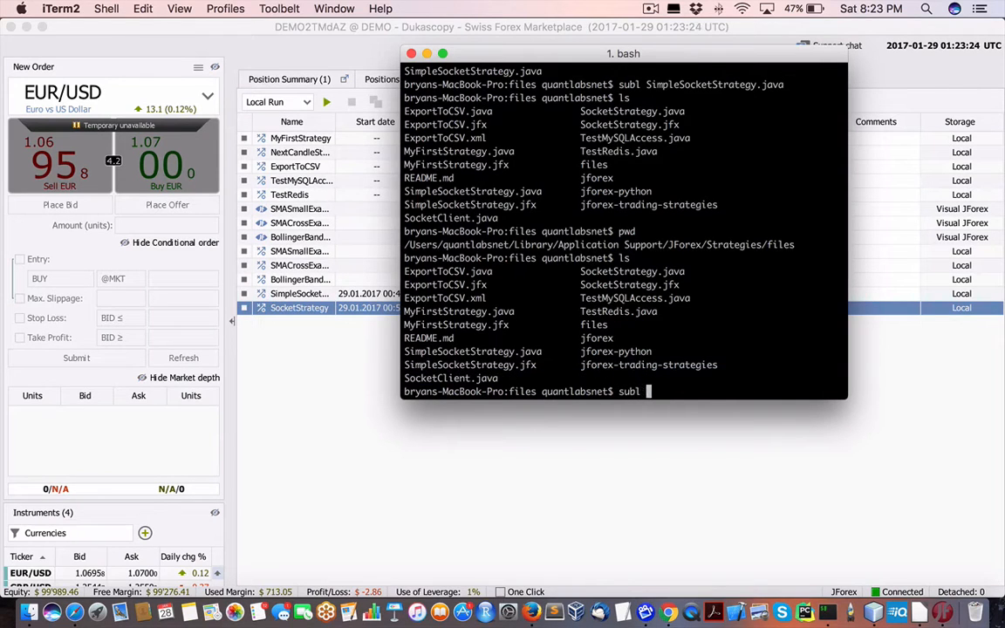
{"action": "type", "text": "SocketCli"}
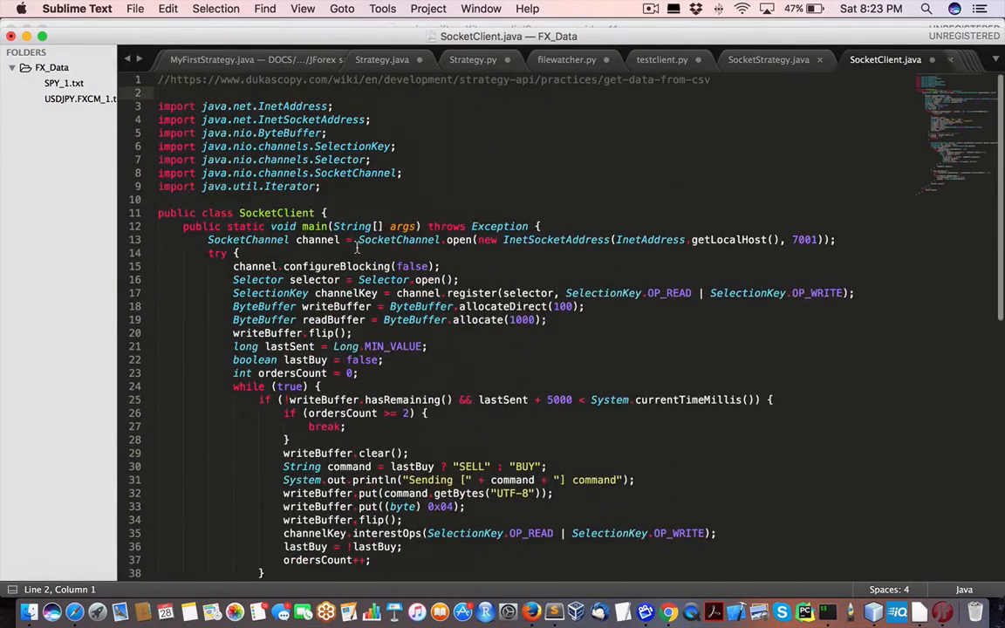
{"action": "scroll", "scroll_direction": "down", "scroll_amount": 3}
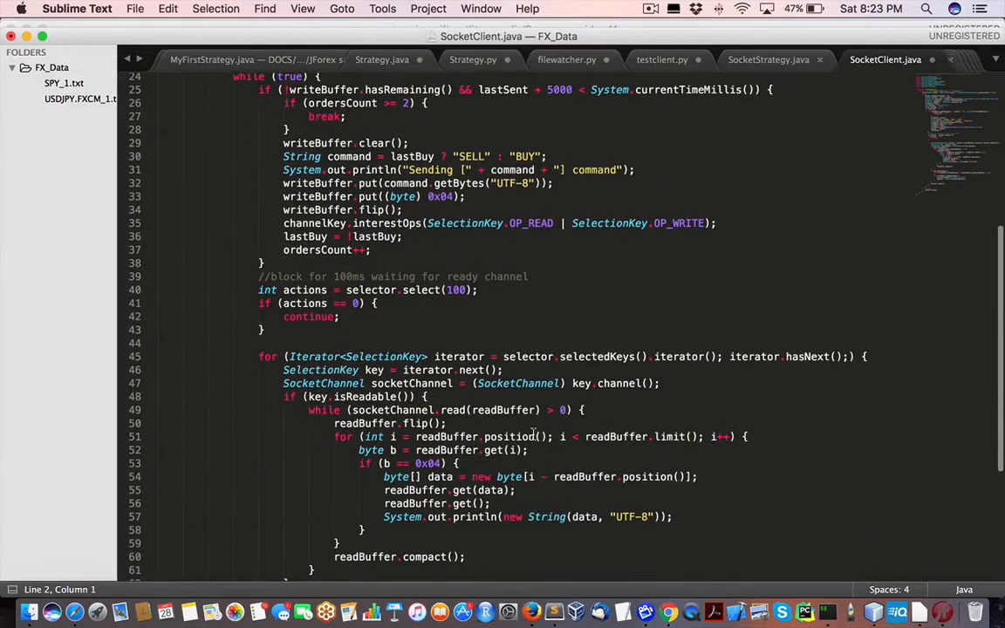
{"action": "scroll", "scroll_direction": "down", "scroll_amount": 3}
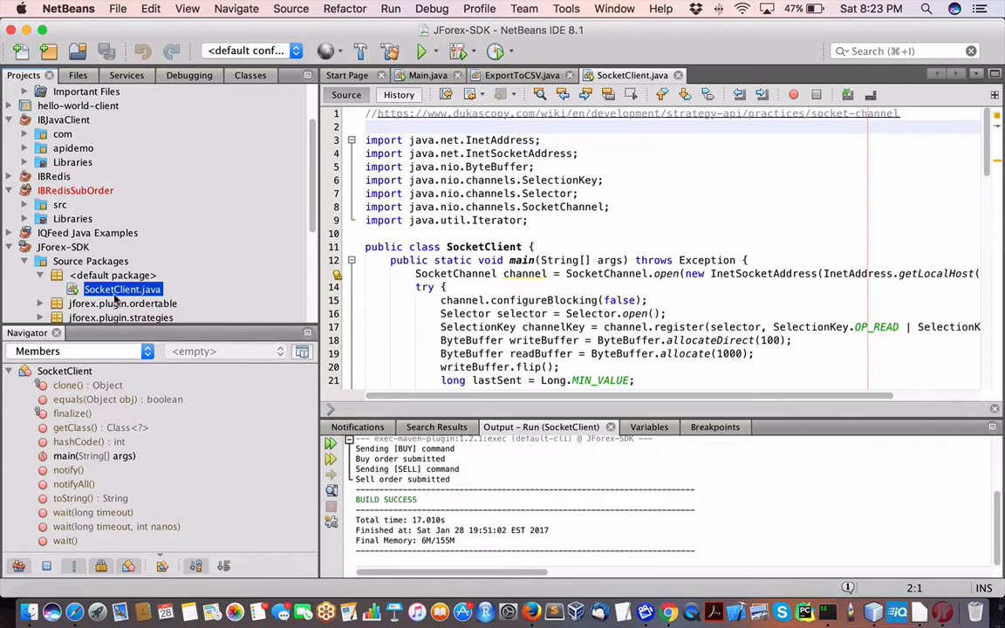
Step: Scroll through the SocketClient order-sending loop in the NetBeans editor
{"action": "scroll", "scroll_direction": "down", "scroll_amount": 3}
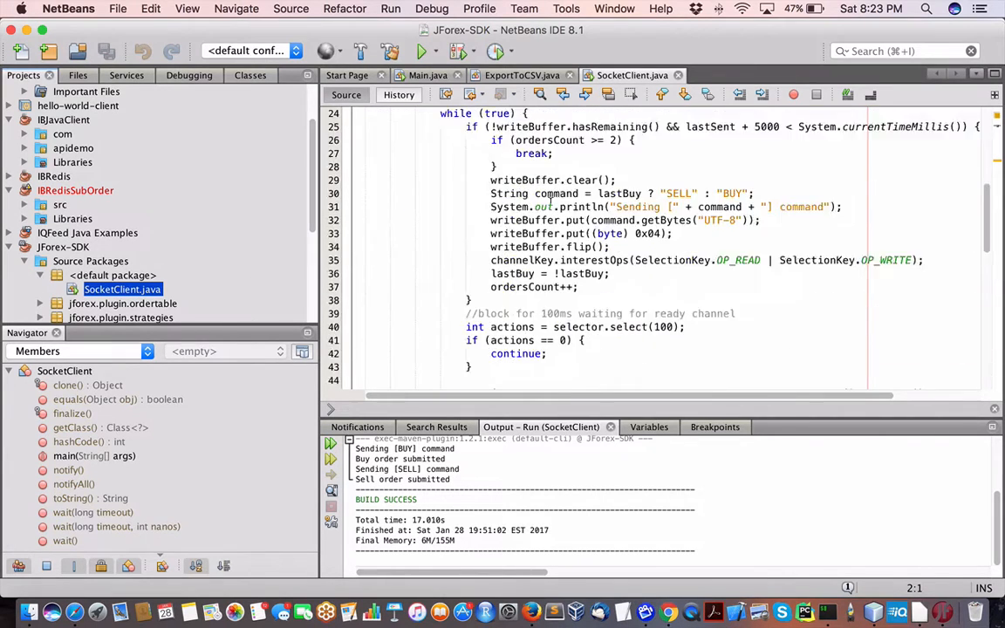
{"action": "scroll", "scroll_direction": "down", "scroll_amount": 3}
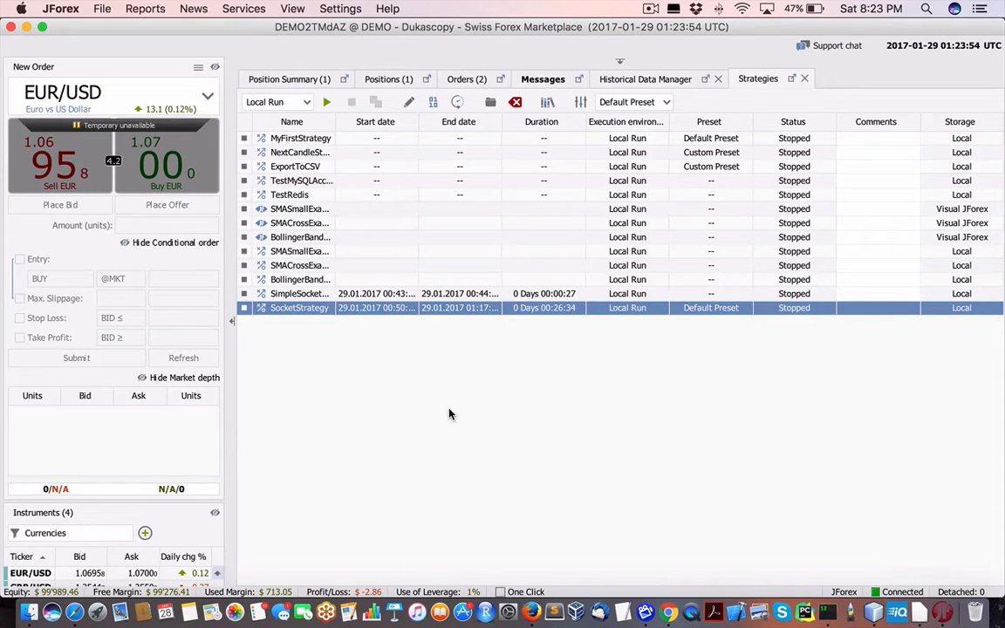
{"action": "mouse_move", "coordinate": [323, 318]}
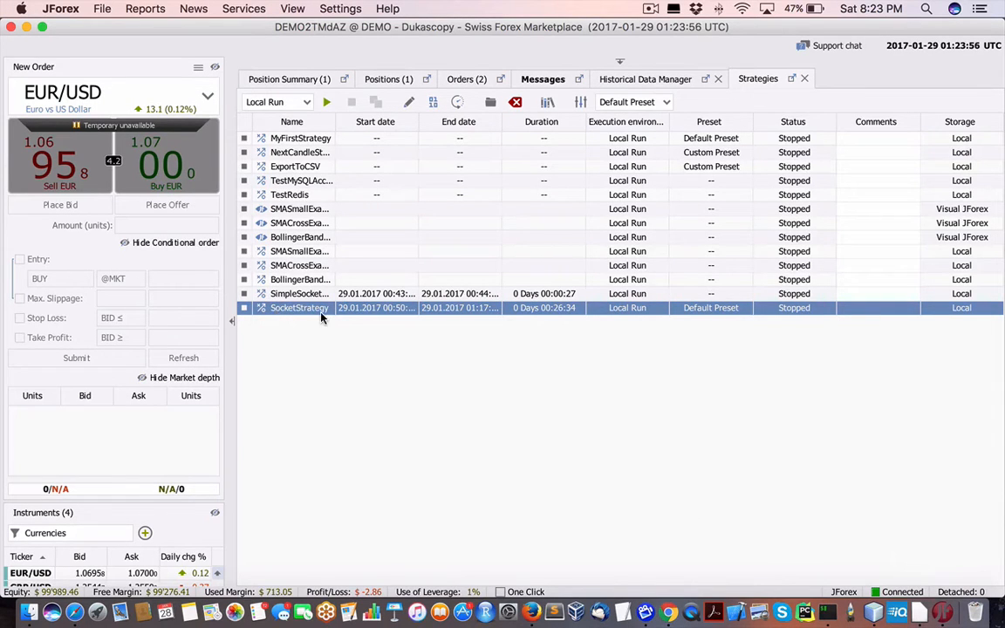
{"action": "mouse_move", "coordinate": [339, 334]}
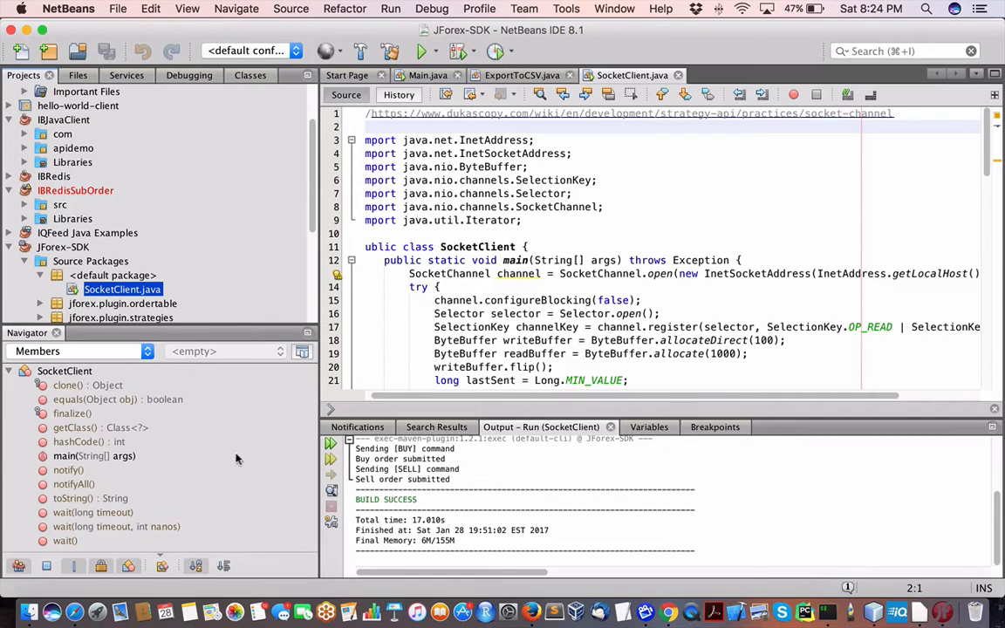
{"action": "mouse_move", "coordinate": [354, 317]}
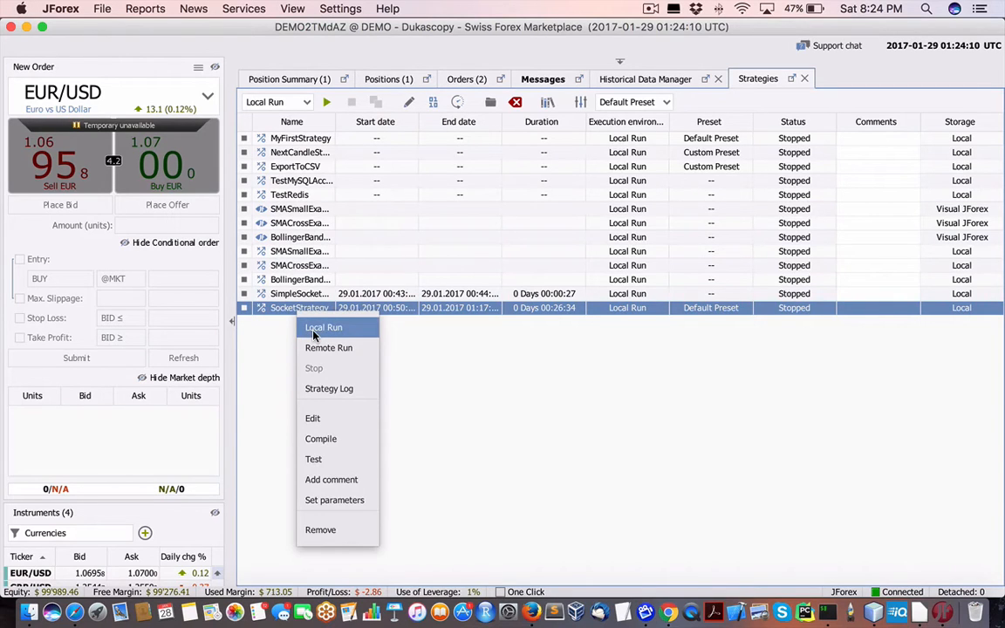
Step: Launch SocketStrategy as a local run, confirming port 7001 in Define Parameters
{"action": "left_click", "coordinate": [323, 328]}
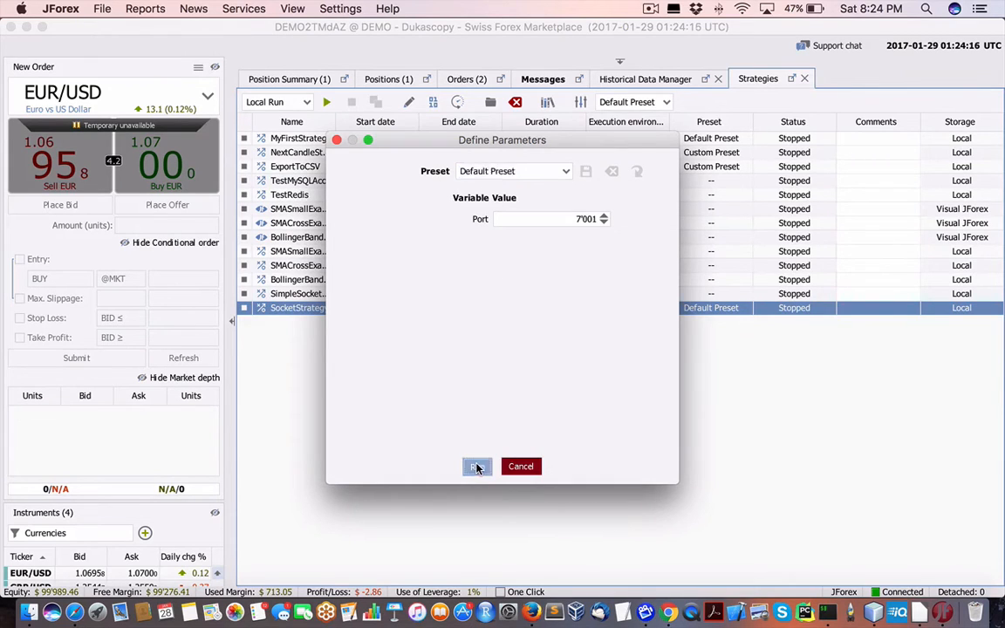
{"action": "left_click", "coordinate": [476, 466]}
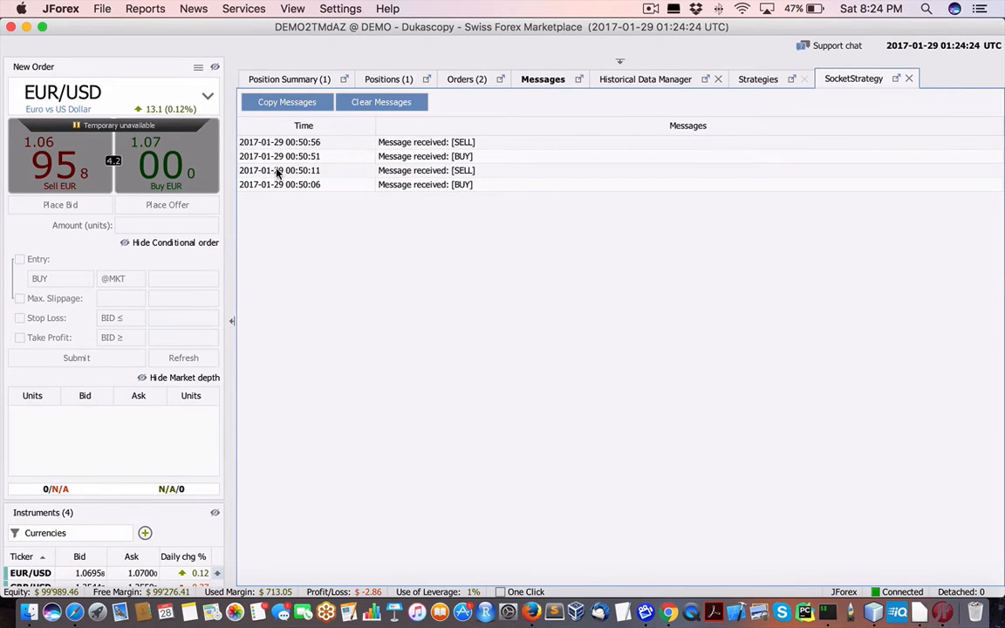
{"action": "mouse_move", "coordinate": [440, 171]}
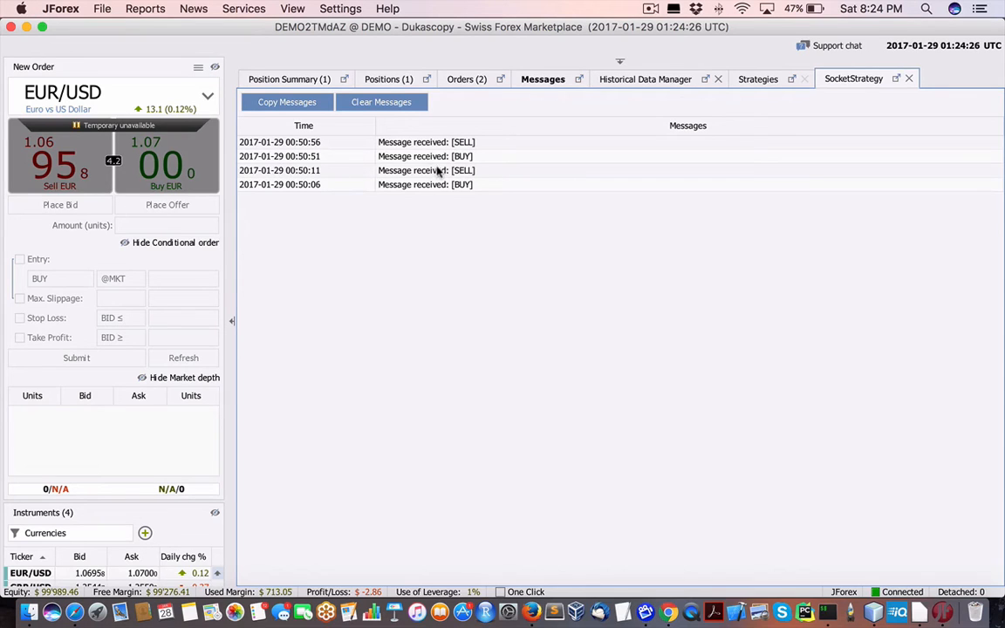
{"action": "mouse_move", "coordinate": [572, 328]}
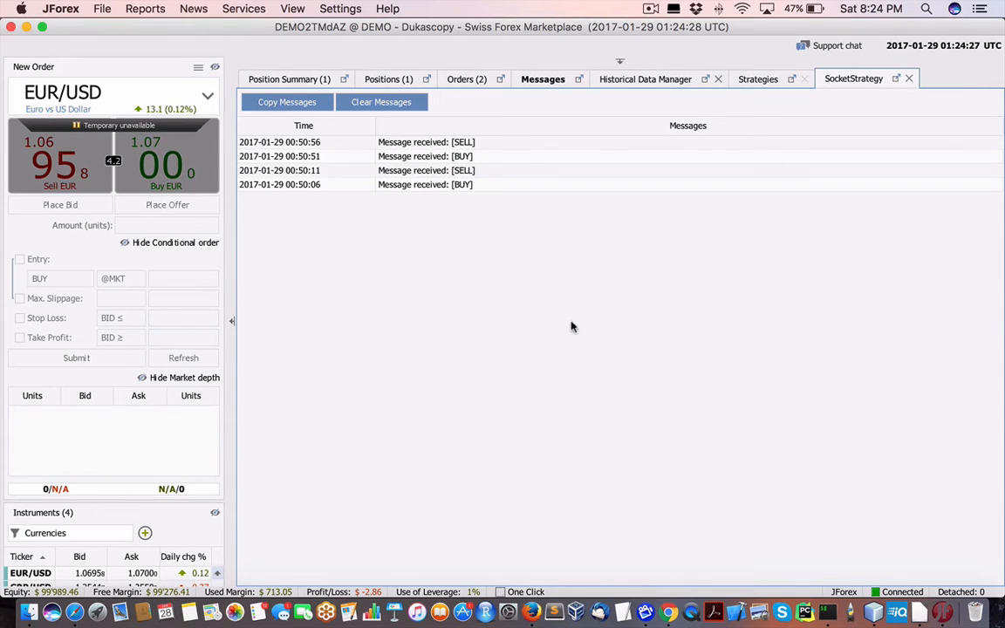
{"action": "mouse_move", "coordinate": [659, 221]}
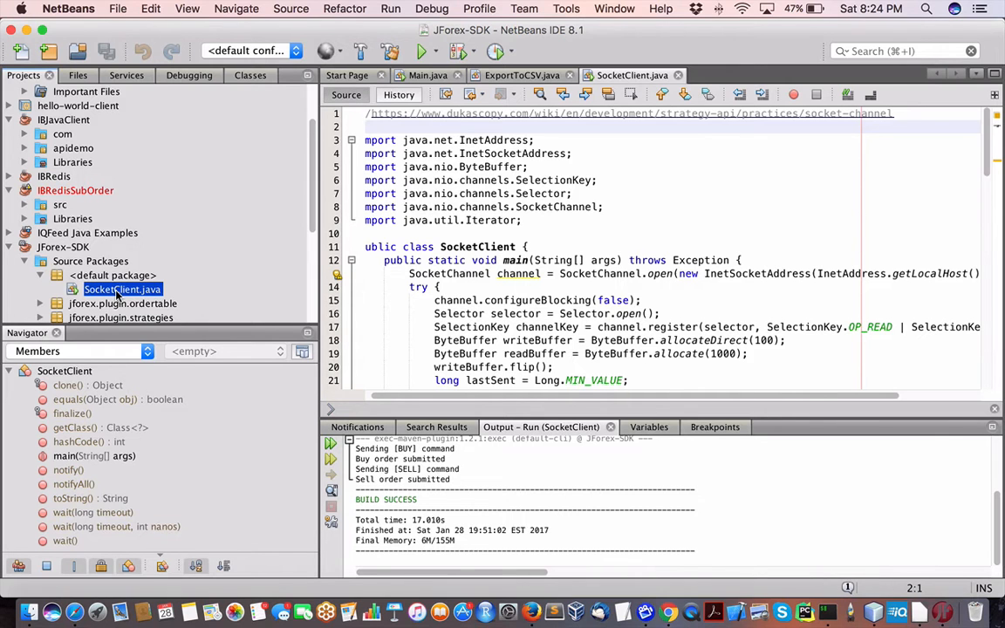
Step: Run SocketClient.java from the Projects panel via Run File
{"action": "right_click", "coordinate": [122, 290]}
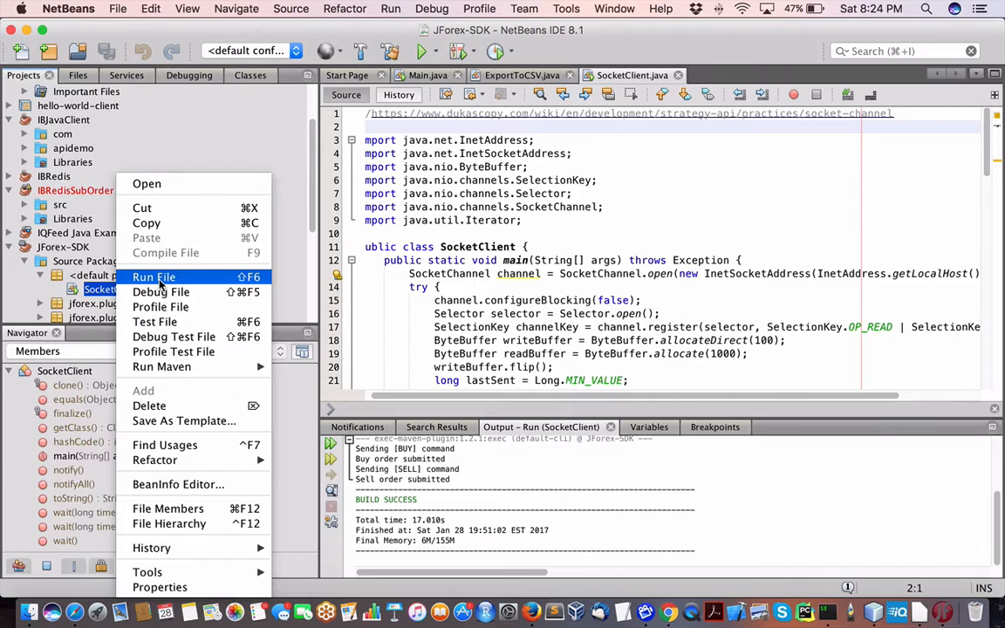
{"action": "left_click", "coordinate": [154, 275]}
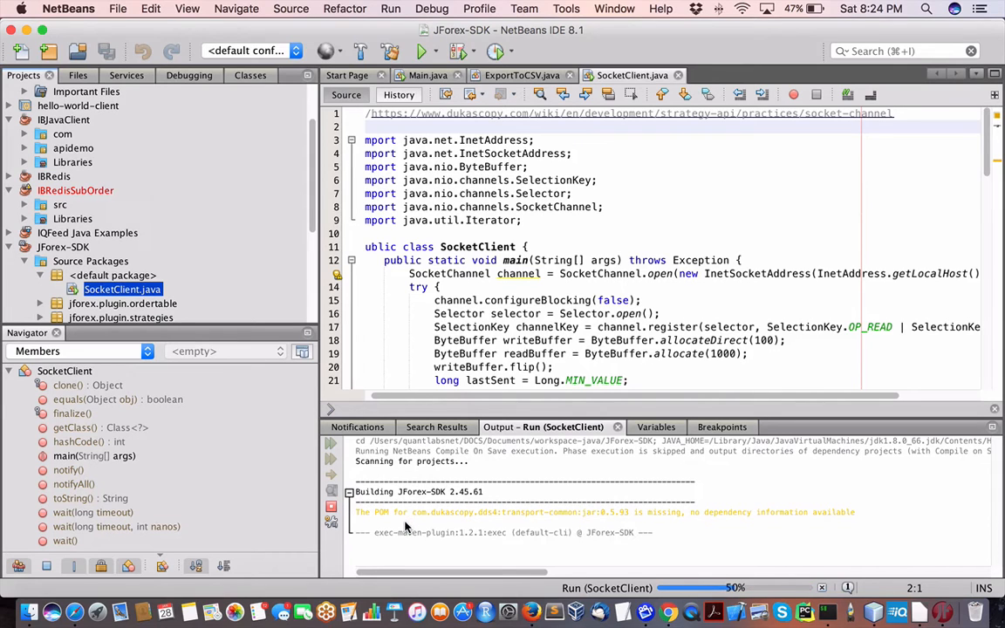
{"action": "mouse_move", "coordinate": [465, 544]}
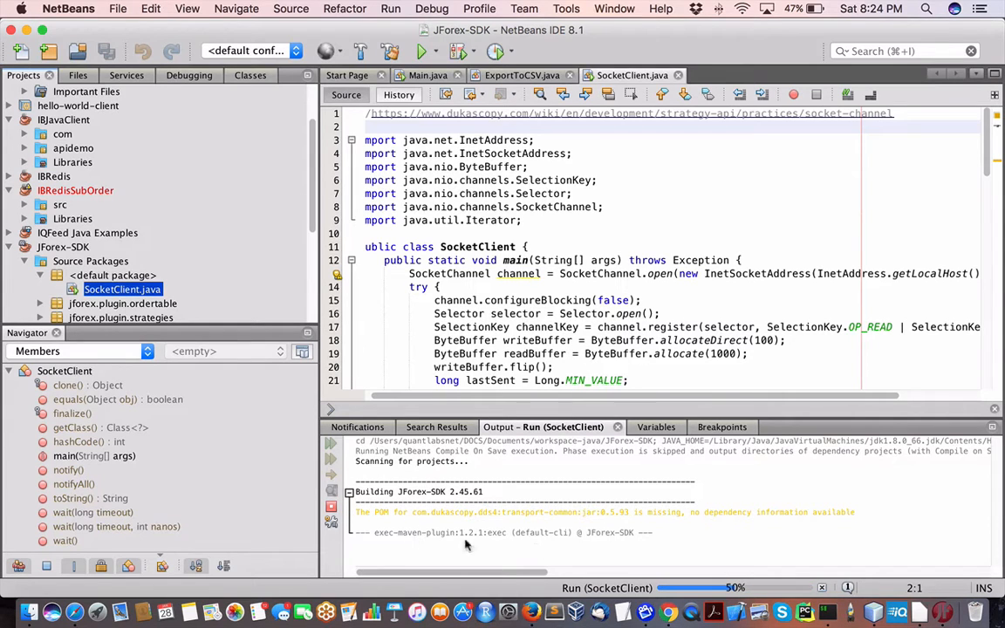
{"action": "mouse_move", "coordinate": [492, 537]}
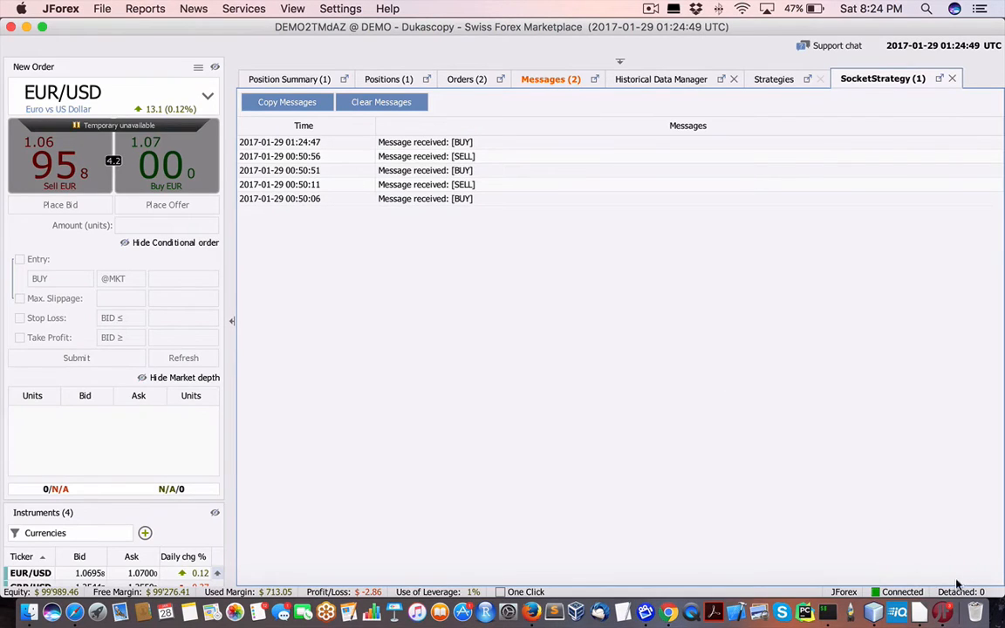
{"action": "mouse_move", "coordinate": [280, 211]}
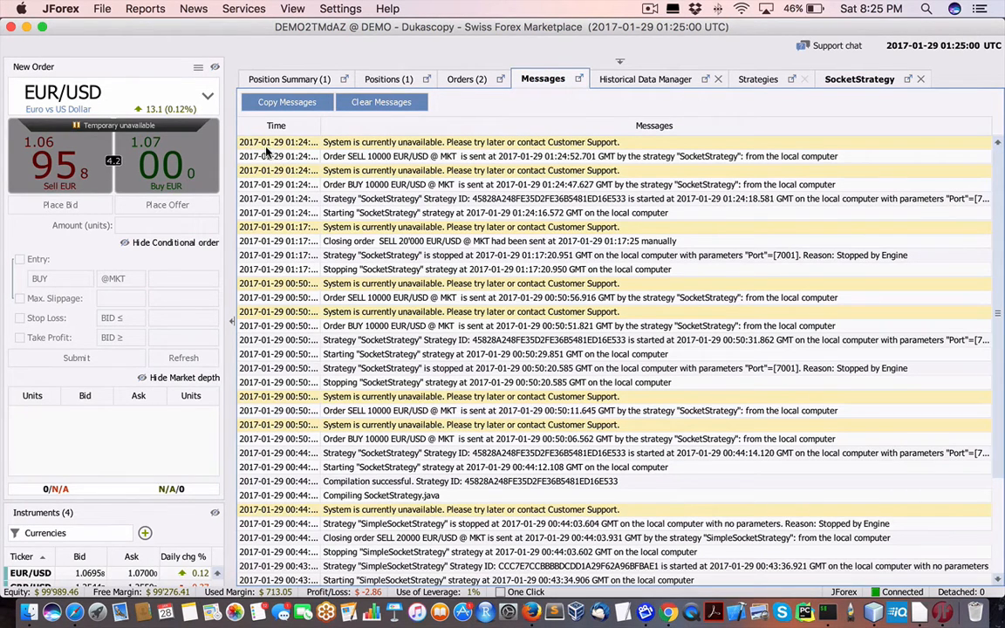
{"action": "mouse_move", "coordinate": [282, 171]}
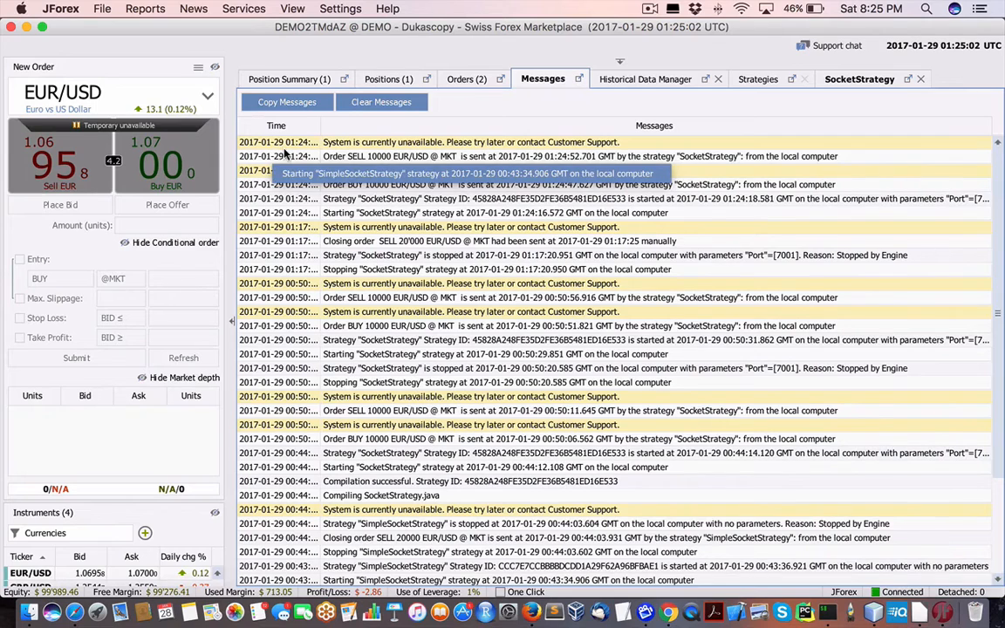
Step: Check the current date and time while reviewing the SocketStrategy message log
{"action": "left_click", "coordinate": [871, 9]}
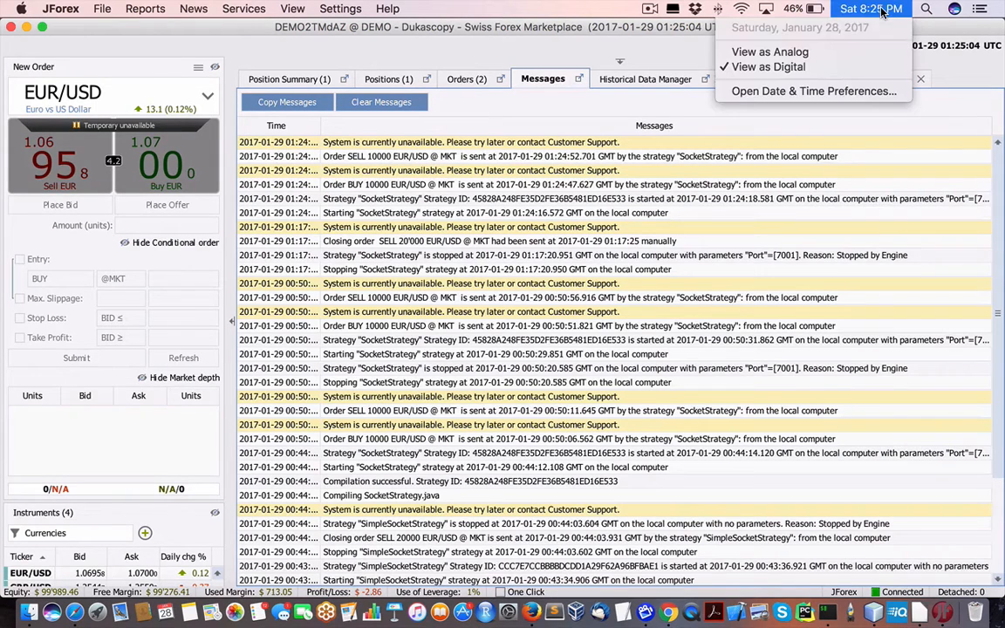
{"action": "mouse_move", "coordinate": [315, 166]}
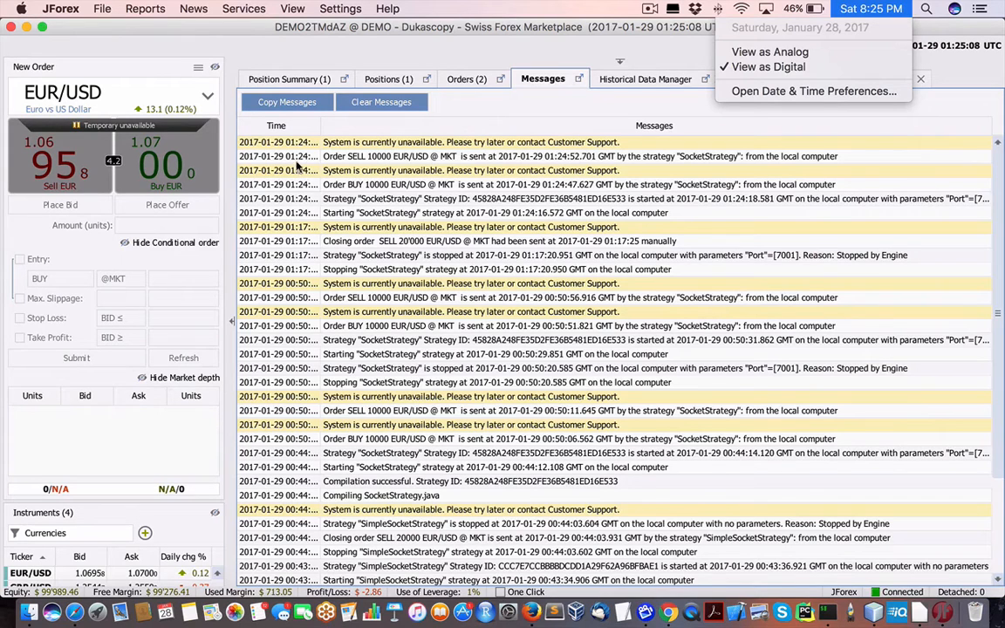
{"action": "mouse_move", "coordinate": [318, 164]}
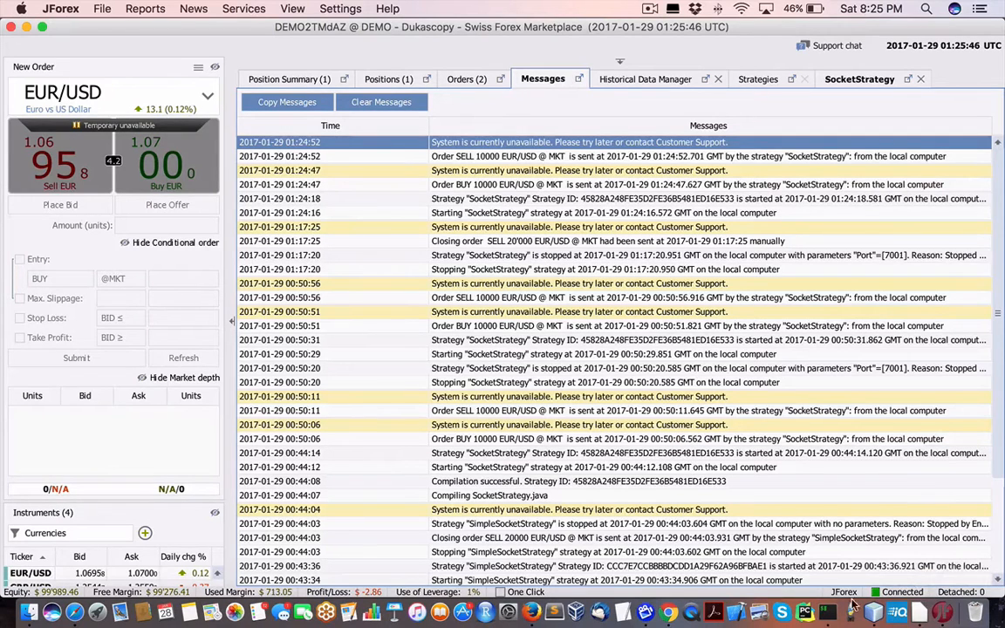
{"action": "mouse_move", "coordinate": [881, 611]}
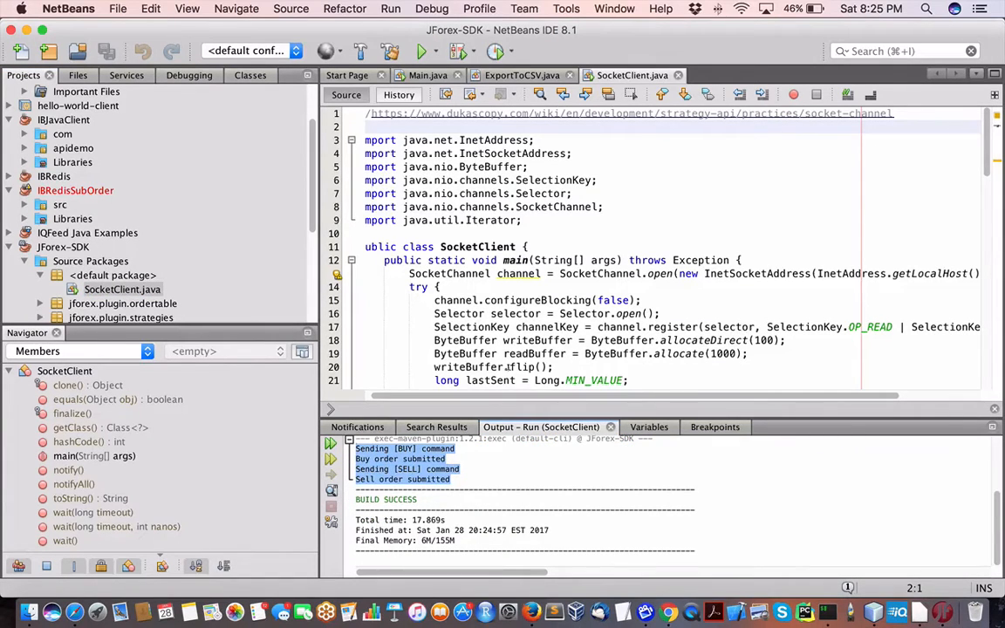
{"action": "scroll", "scroll_direction": "down", "scroll_amount": 3}
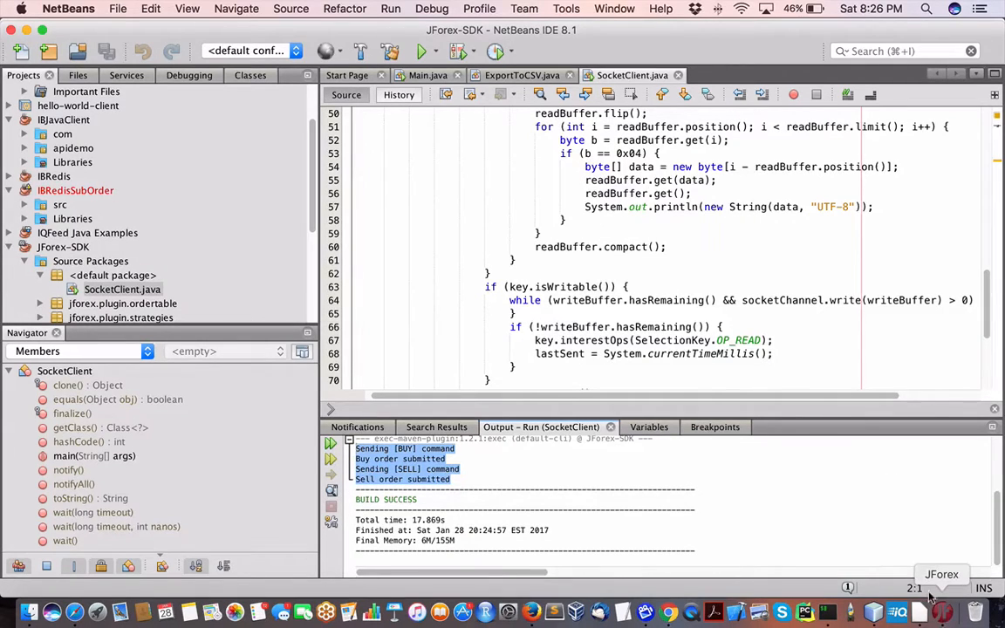
{"action": "mouse_move", "coordinate": [856, 586]}
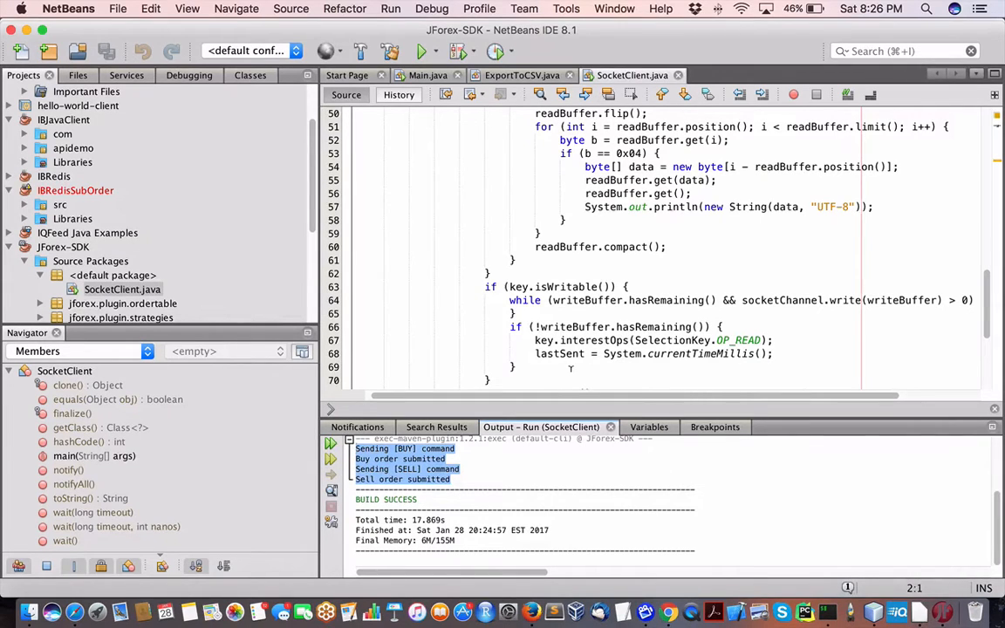
{"action": "mouse_move", "coordinate": [766, 265]}
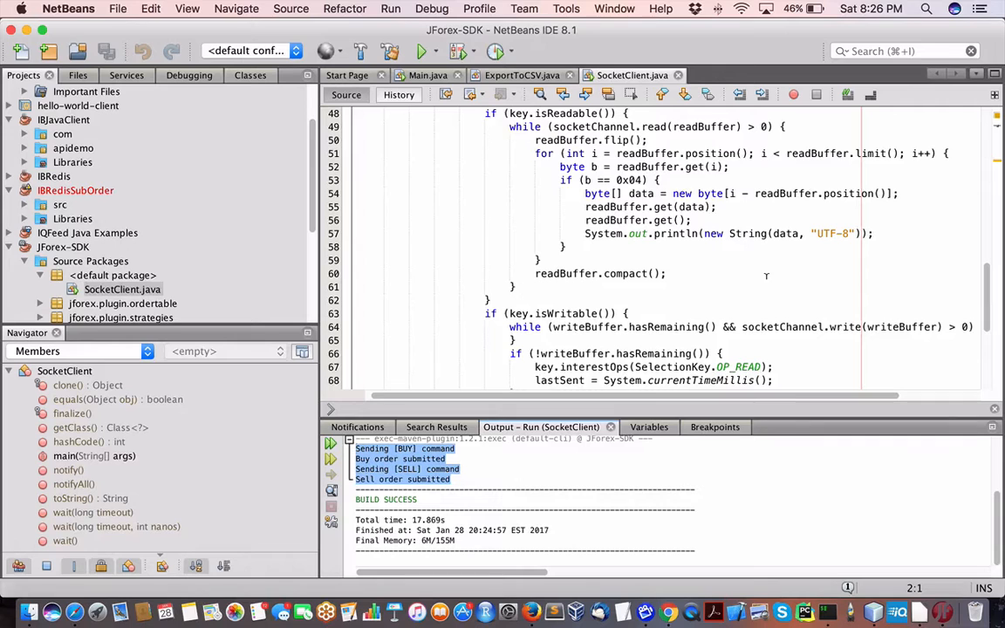
{"action": "scroll", "scroll_direction": "up", "scroll_amount": 3}
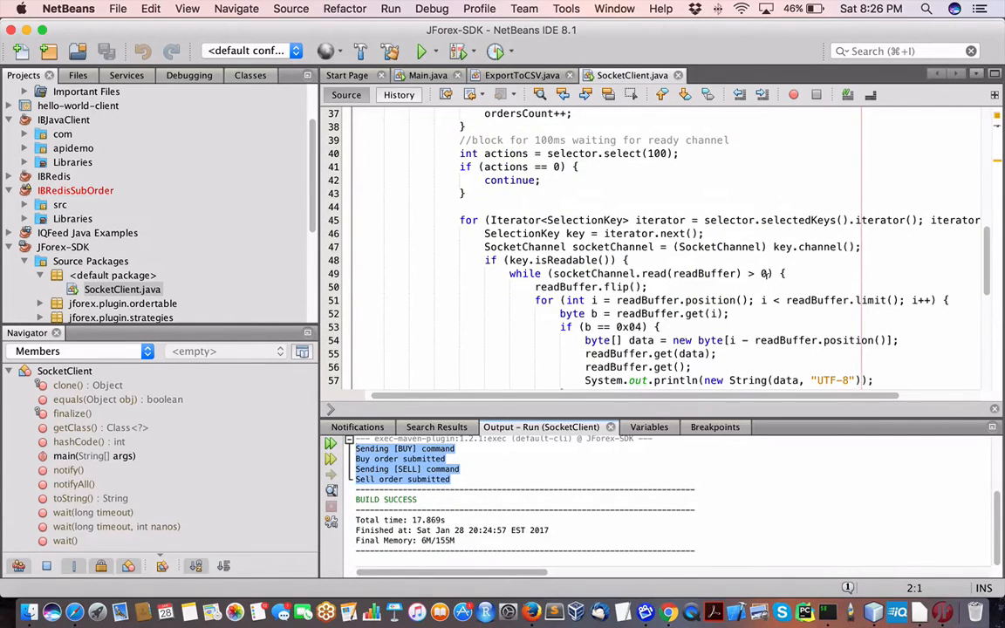
{"action": "scroll", "scroll_direction": "down", "scroll_amount": 3}
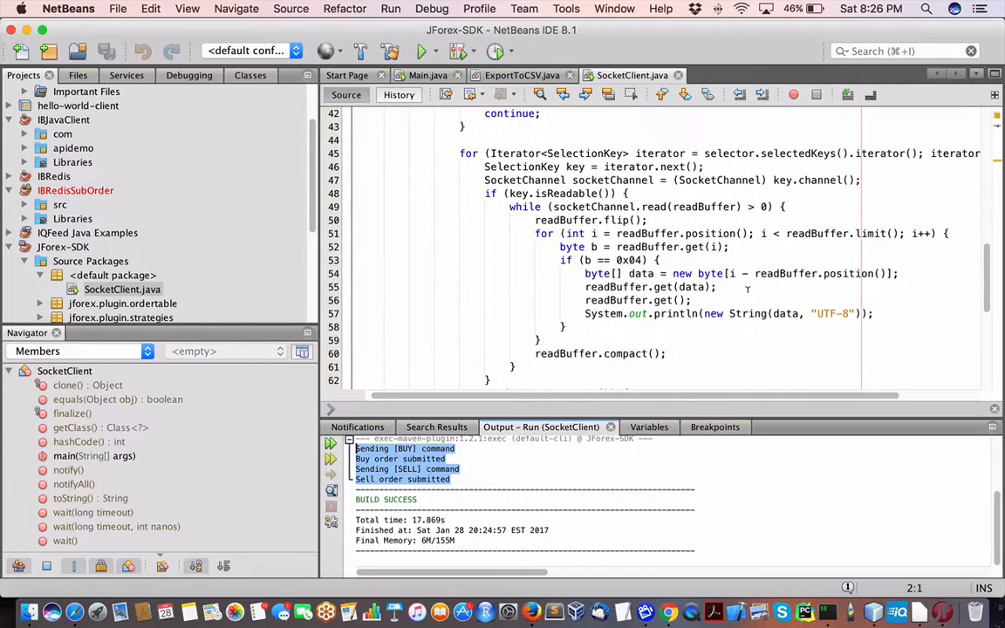
{"action": "mouse_move", "coordinate": [911, 614]}
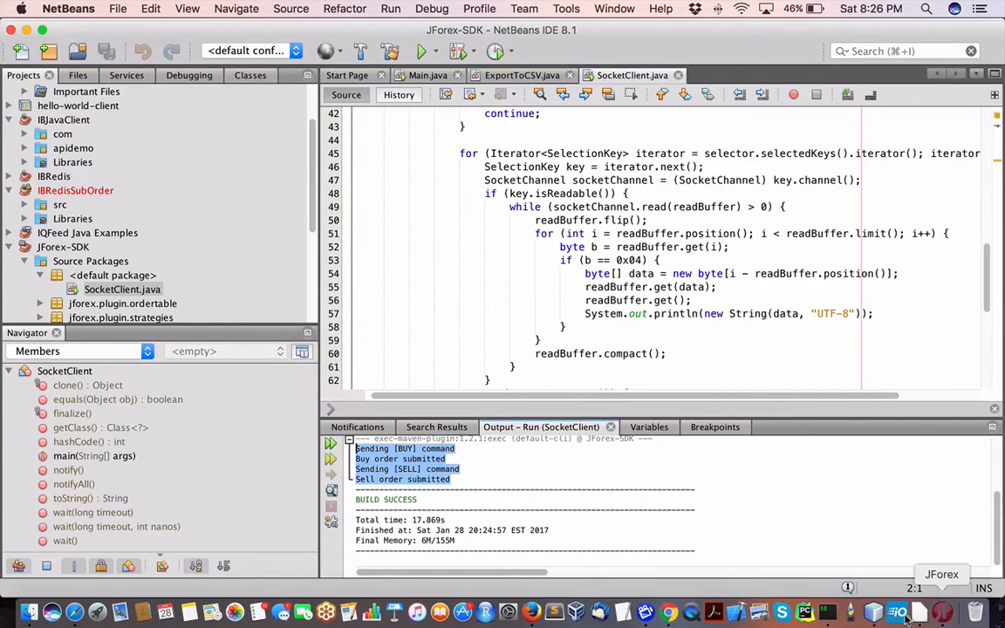
{"action": "mouse_move", "coordinate": [555, 611]}
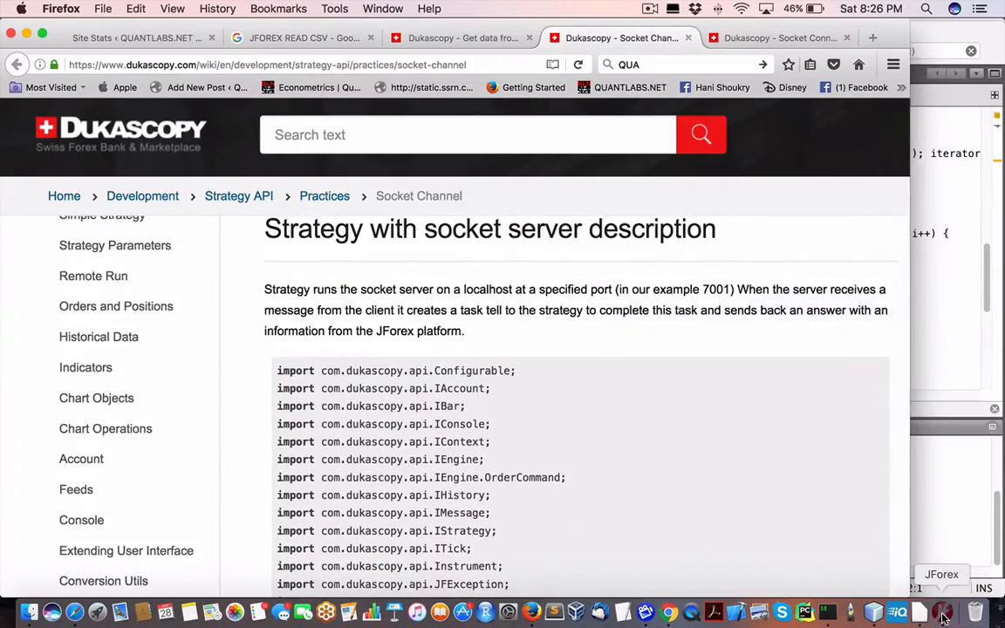
Step: Open the 'Write ticks in CSV' wiki page from the sidebar and scroll its WriteTickToFile code
{"action": "left_click", "coordinate": [942, 611]}
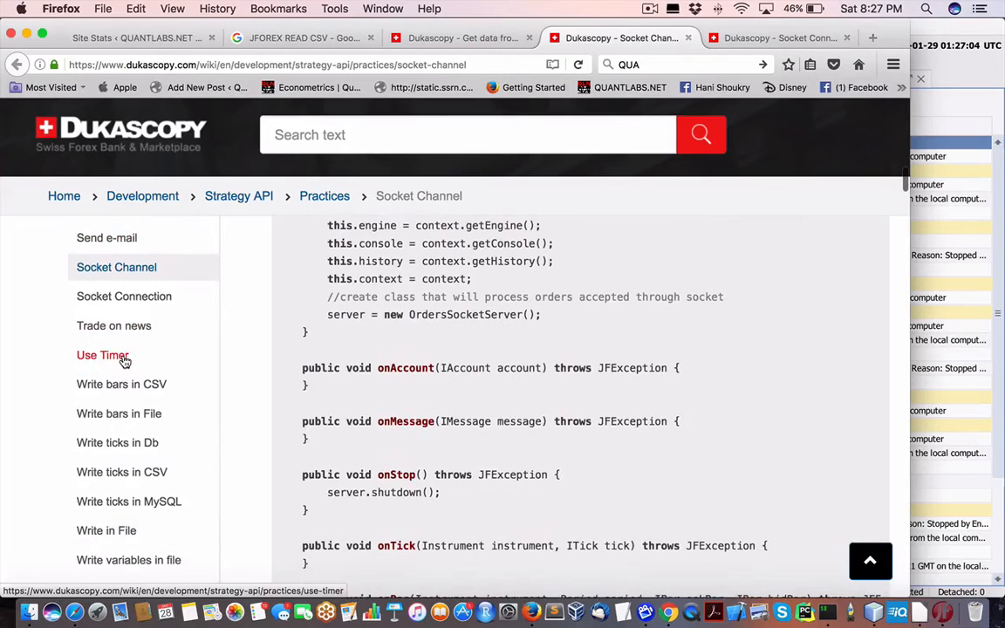
{"action": "mouse_move", "coordinate": [122, 471]}
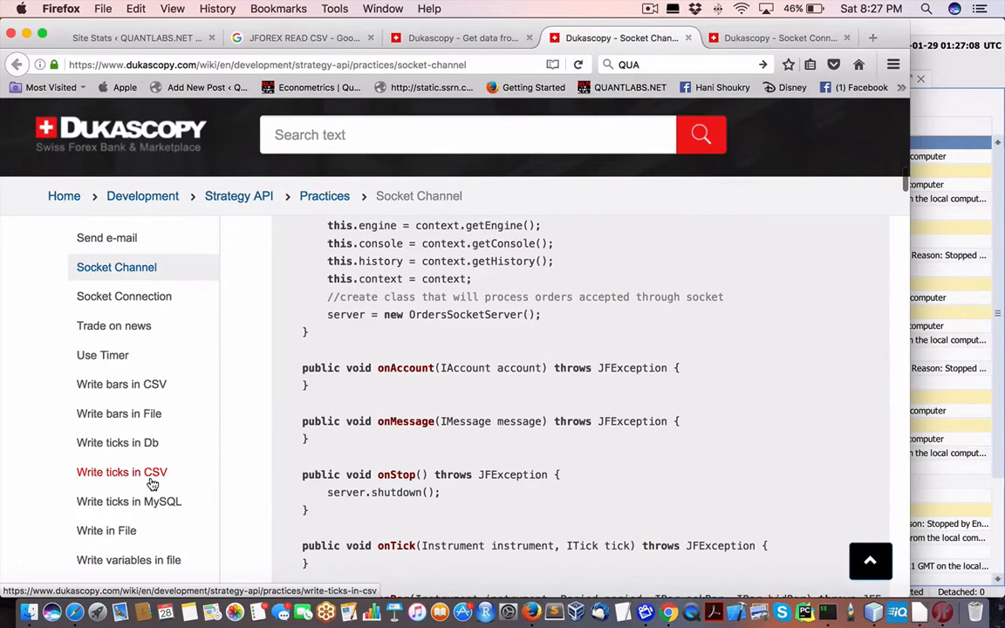
{"action": "left_click", "coordinate": [122, 471]}
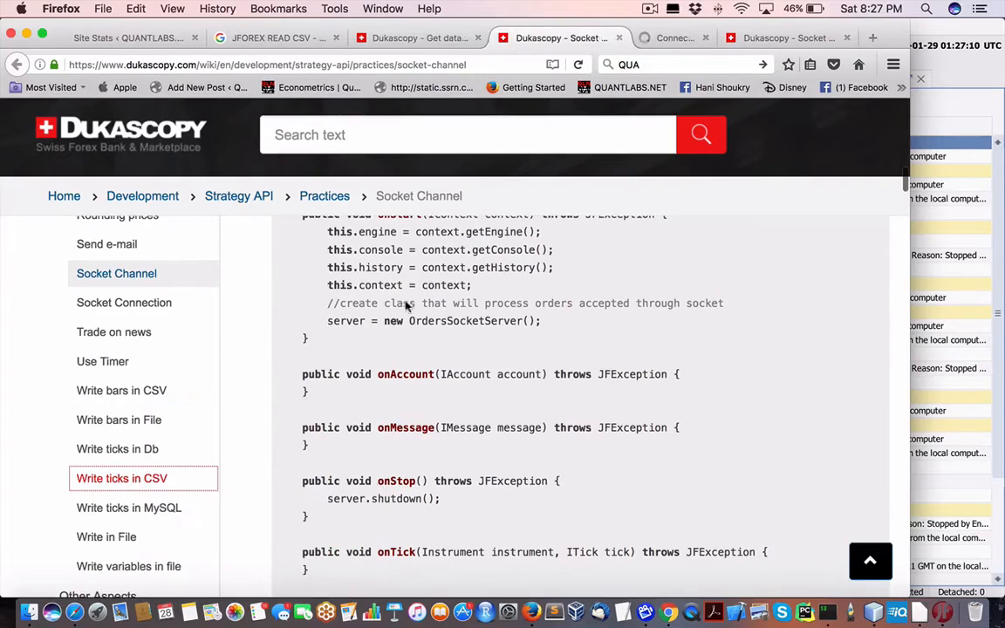
{"action": "left_click", "coordinate": [122, 478]}
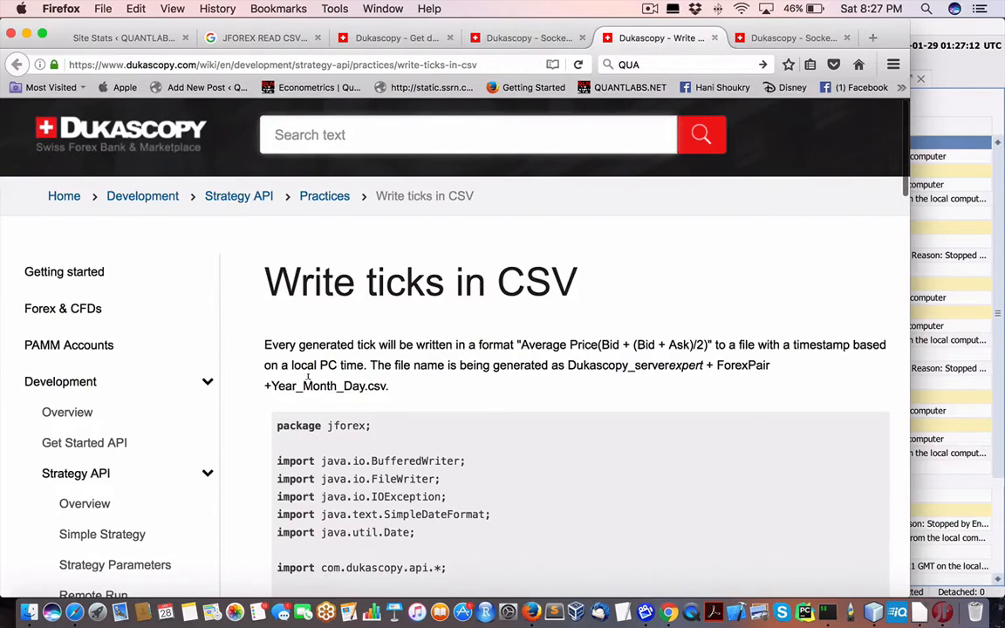
{"action": "left_click", "coordinate": [467, 134]}
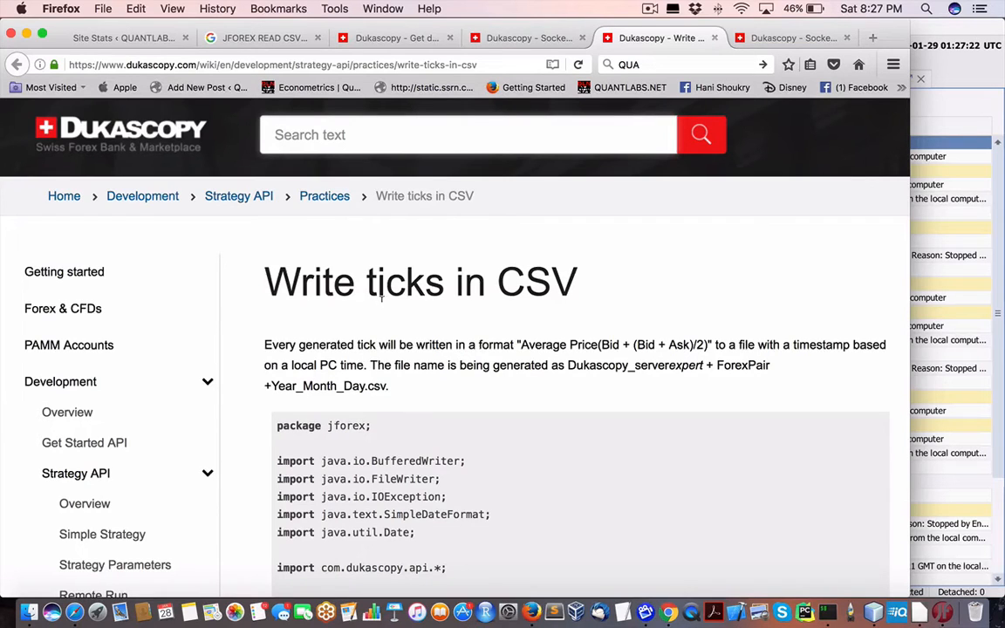
{"action": "left_click", "coordinate": [467, 134]}
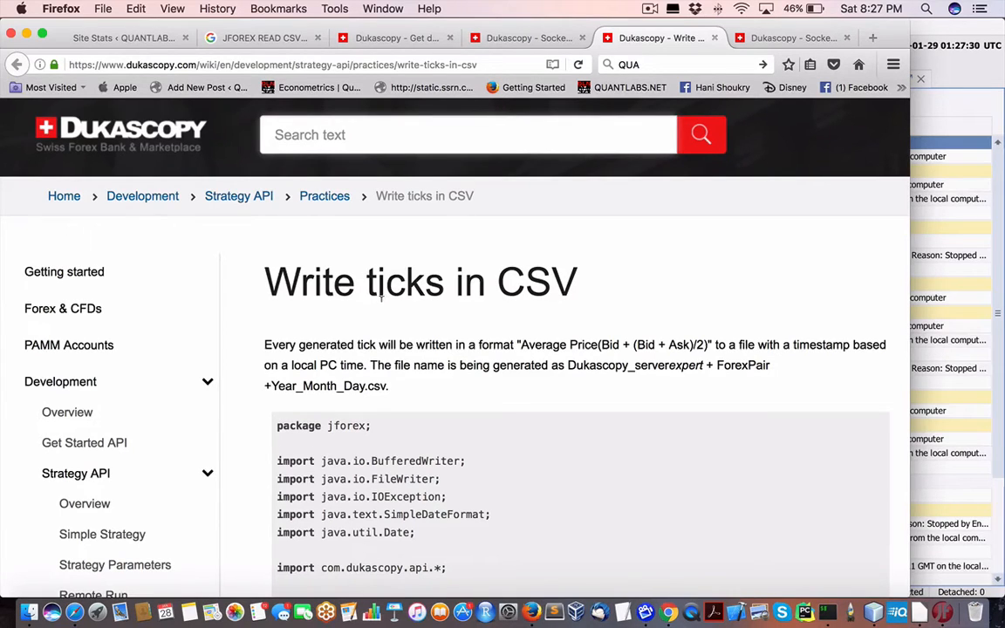
{"action": "scroll", "scroll_direction": "down", "scroll_amount": 3}
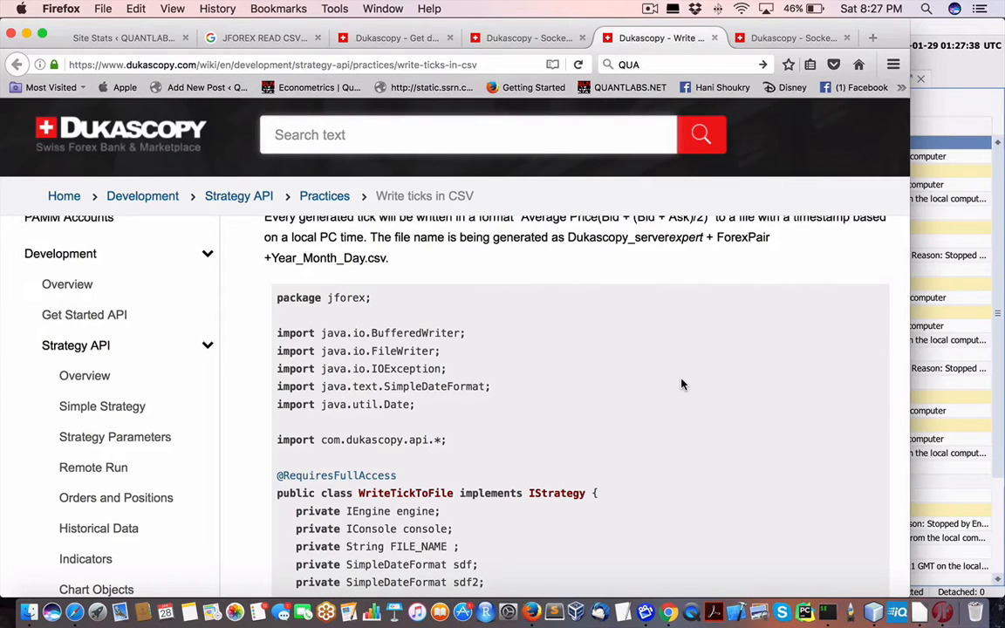
{"action": "left_click", "coordinate": [467, 135]}
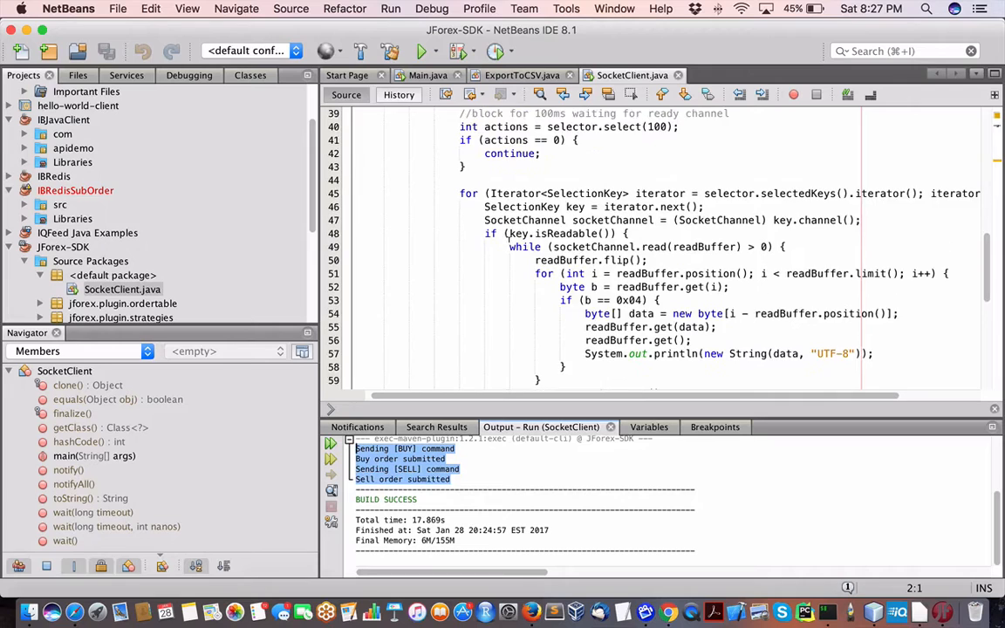
{"action": "scroll", "scroll_direction": "down", "scroll_amount": 3}
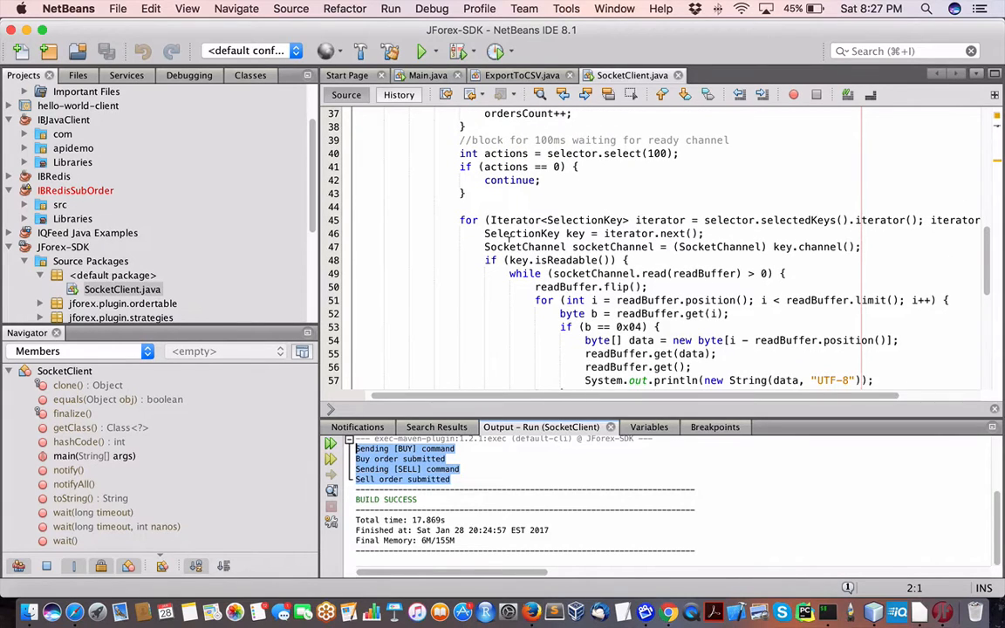
{"action": "scroll", "scroll_direction": "down", "scroll_amount": 3}
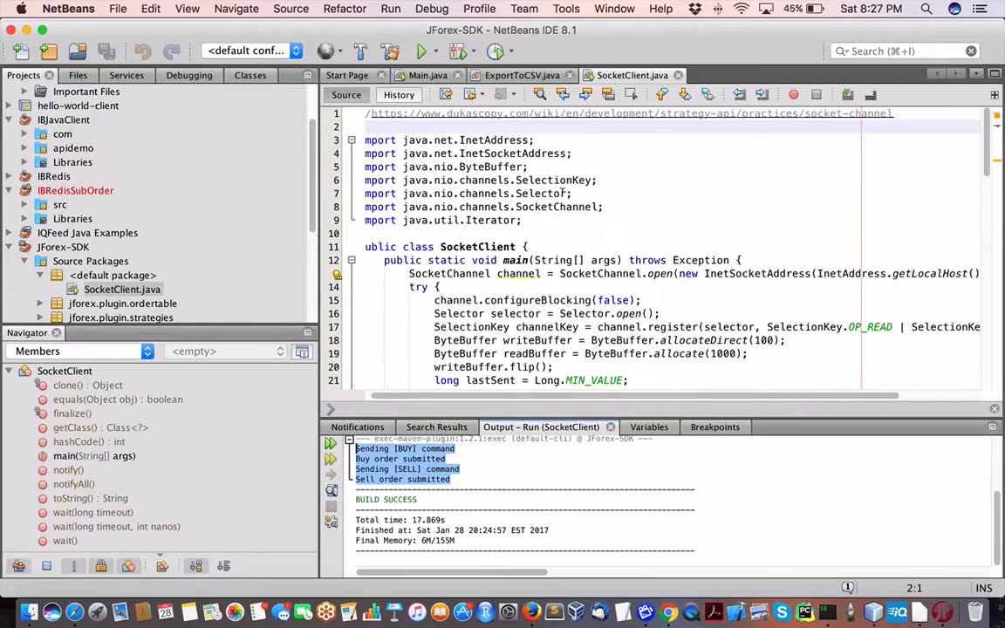
{"action": "mouse_move", "coordinate": [872, 611]}
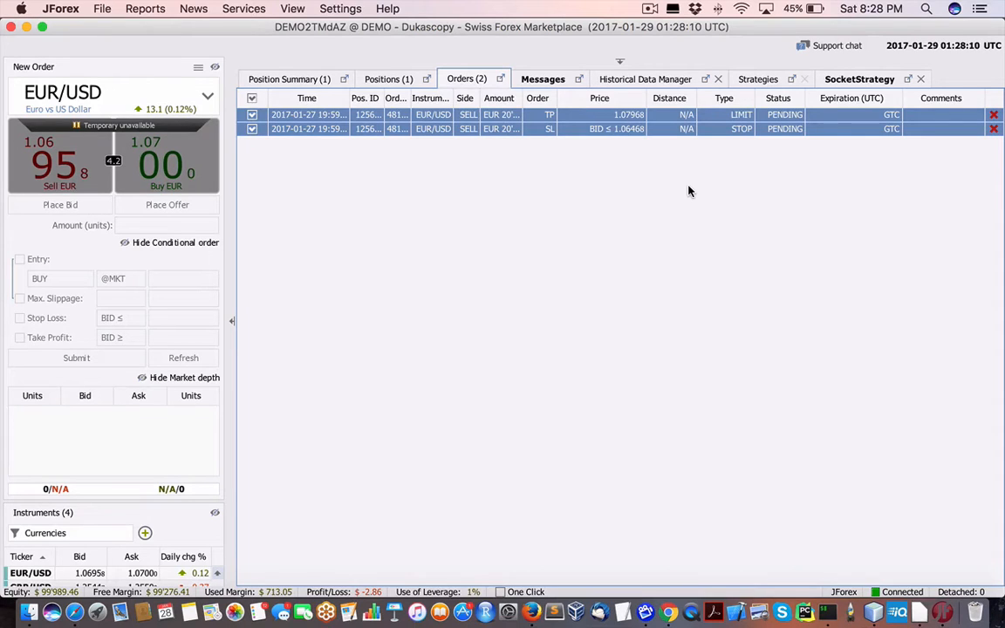
{"action": "mouse_move", "coordinate": [855, 21]}
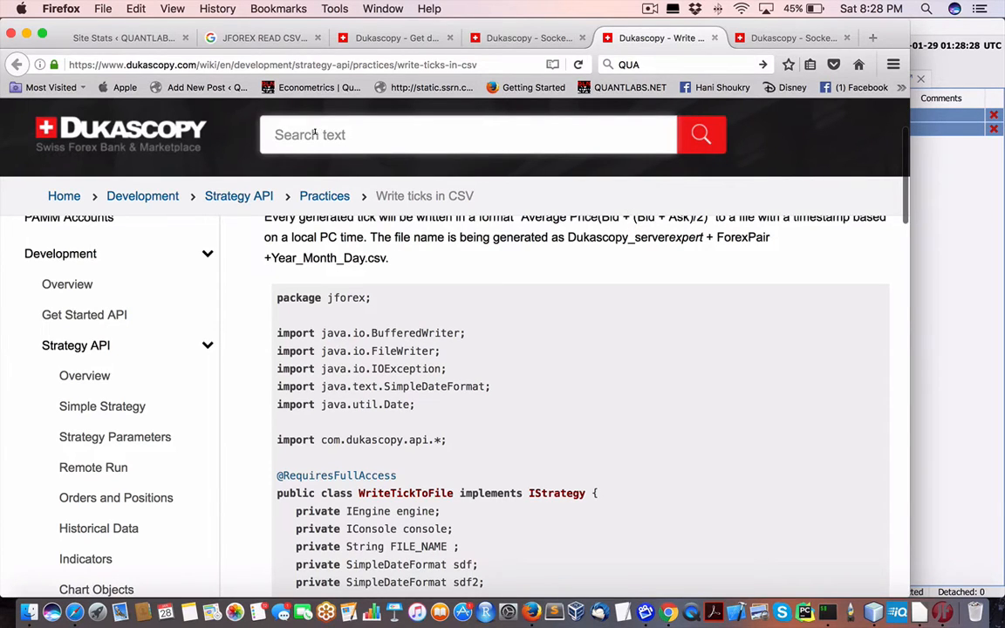
Step: Open a new tab and enter quantlabs.net/blog/ in the address bar
{"action": "left_click", "coordinate": [468, 134]}
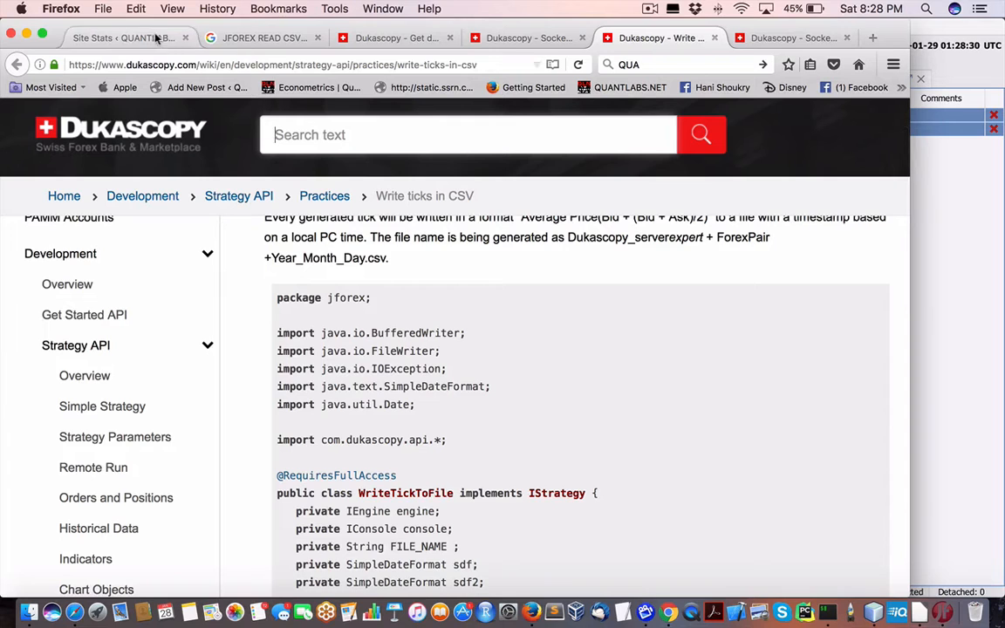
{"action": "left_click", "coordinate": [872, 38]}
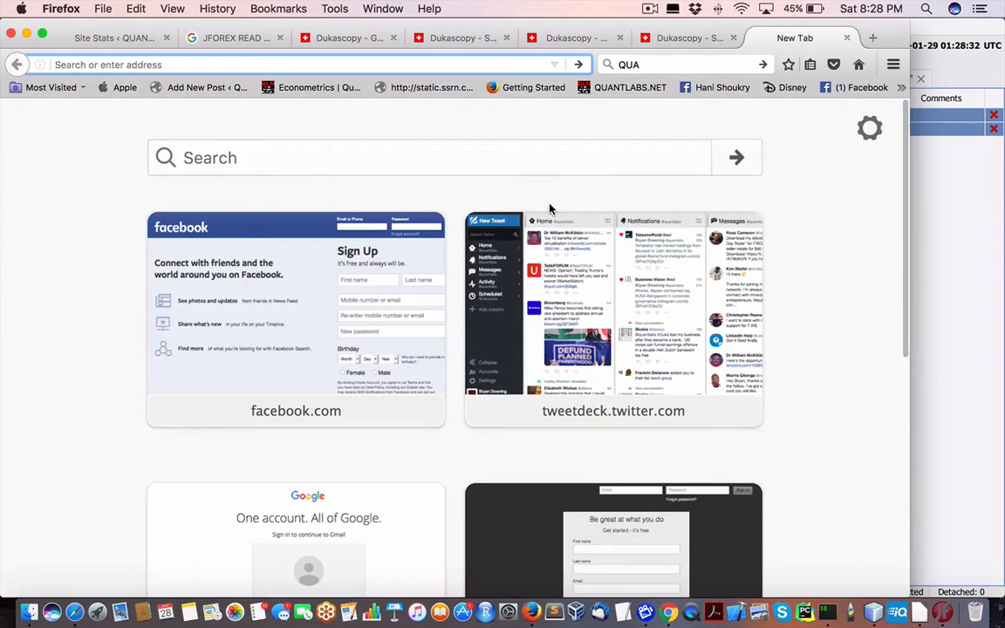
{"action": "type", "text": "quantlabs.net/"}
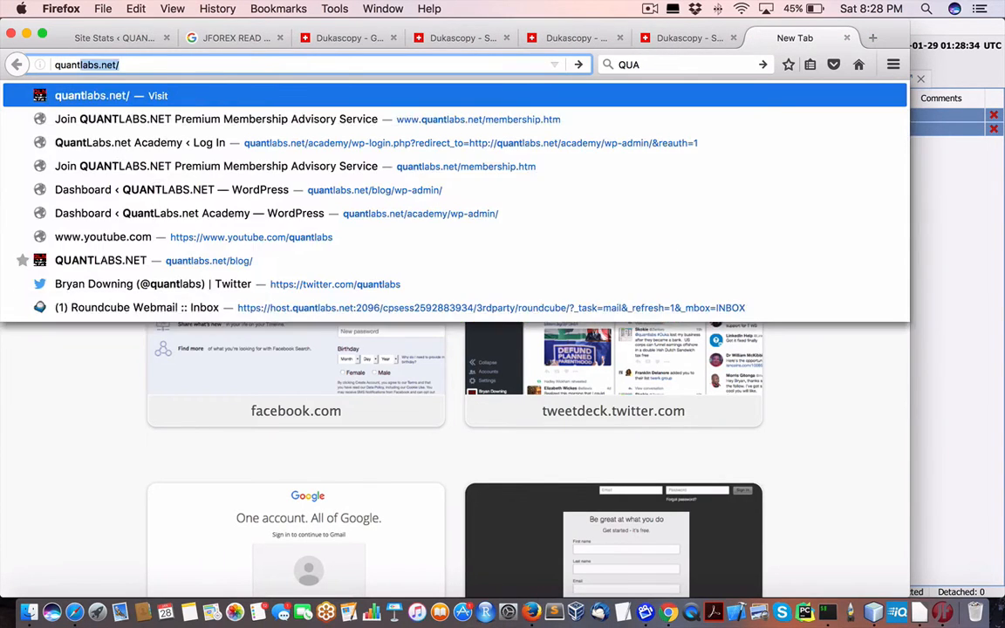
{"action": "type", "text": "quantnalsb."}
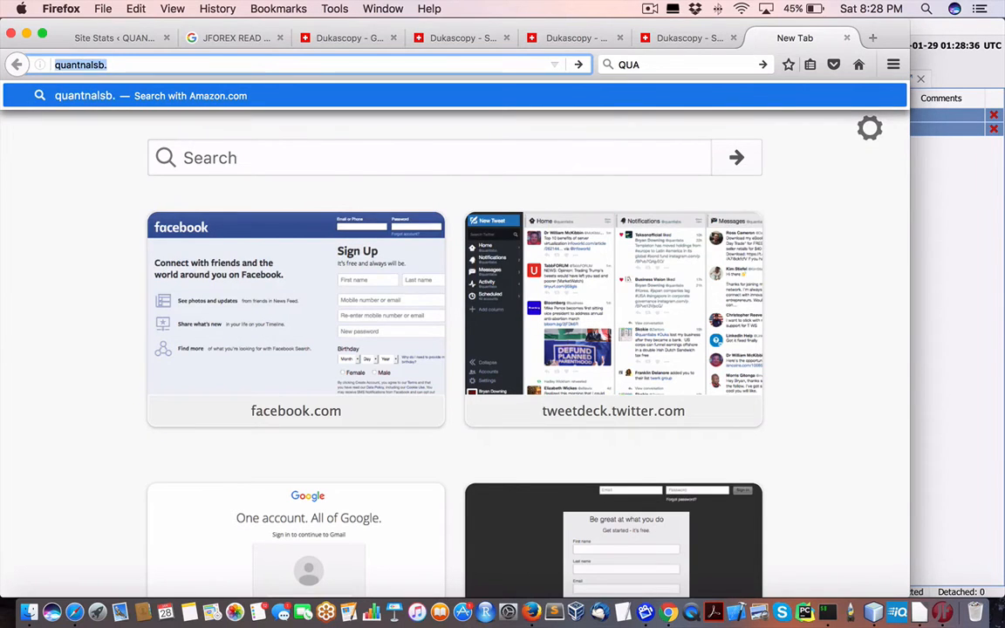
{"action": "type", "text": "quantlabs.net/"}
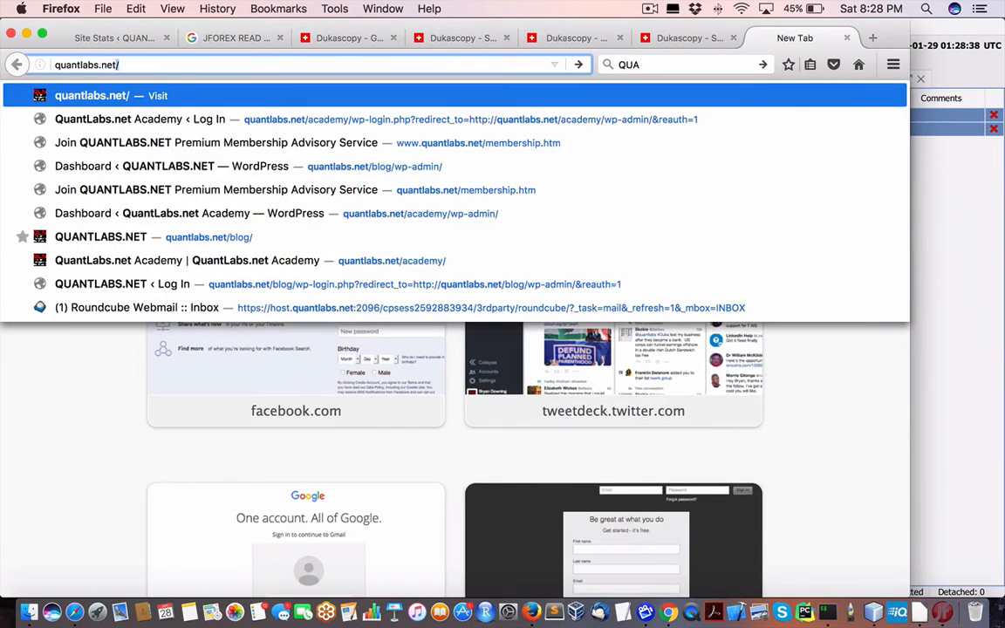
{"action": "type", "text": "blog/?s=notes"}
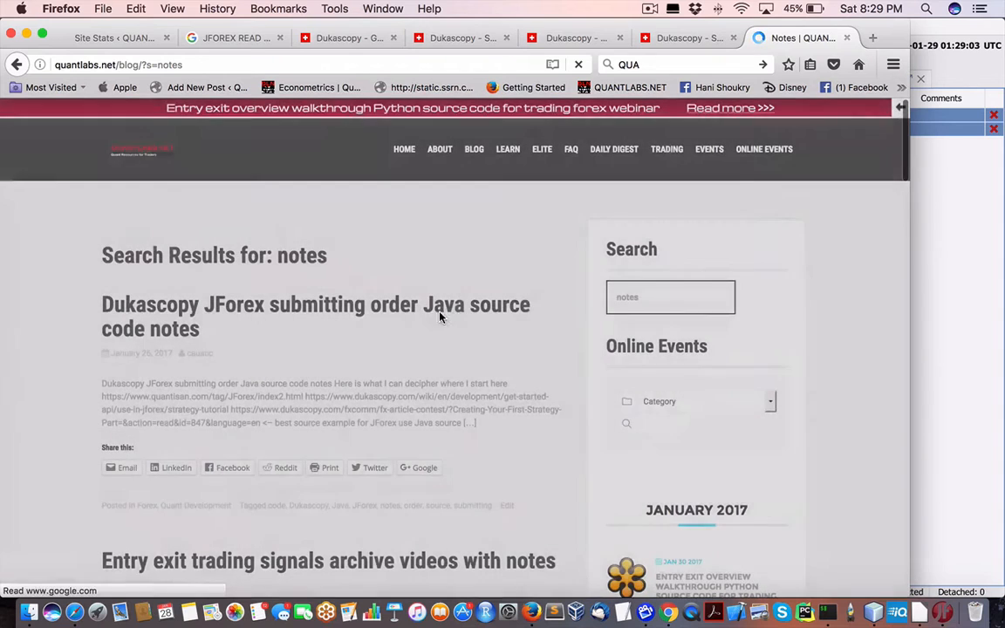
Step: Read down the 'Dukascopy JForex submitting order Java source code notes' post past its socket links
{"action": "left_click", "coordinate": [314, 298]}
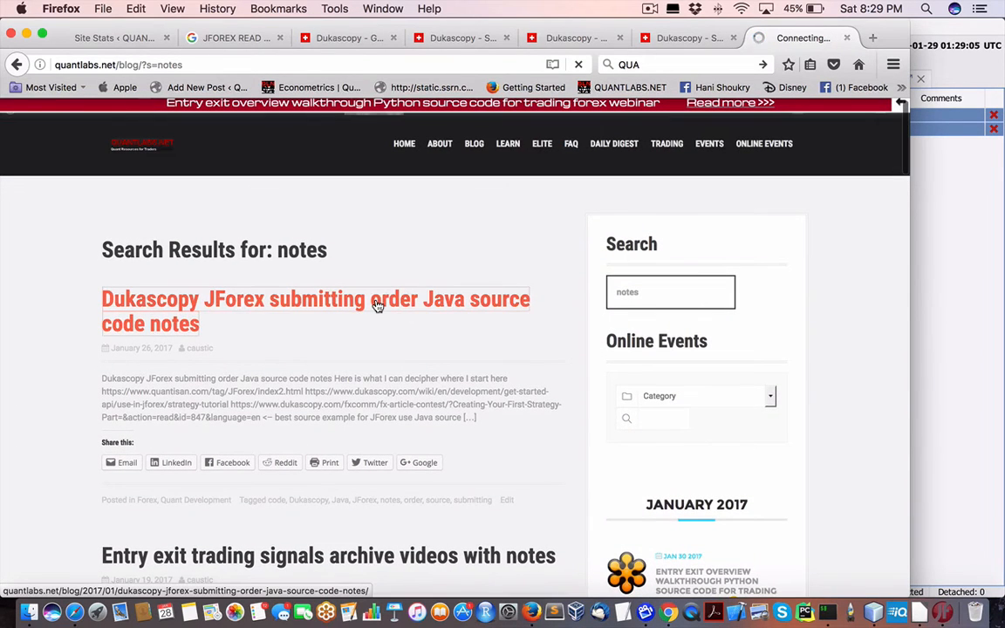
{"action": "left_click", "coordinate": [314, 299]}
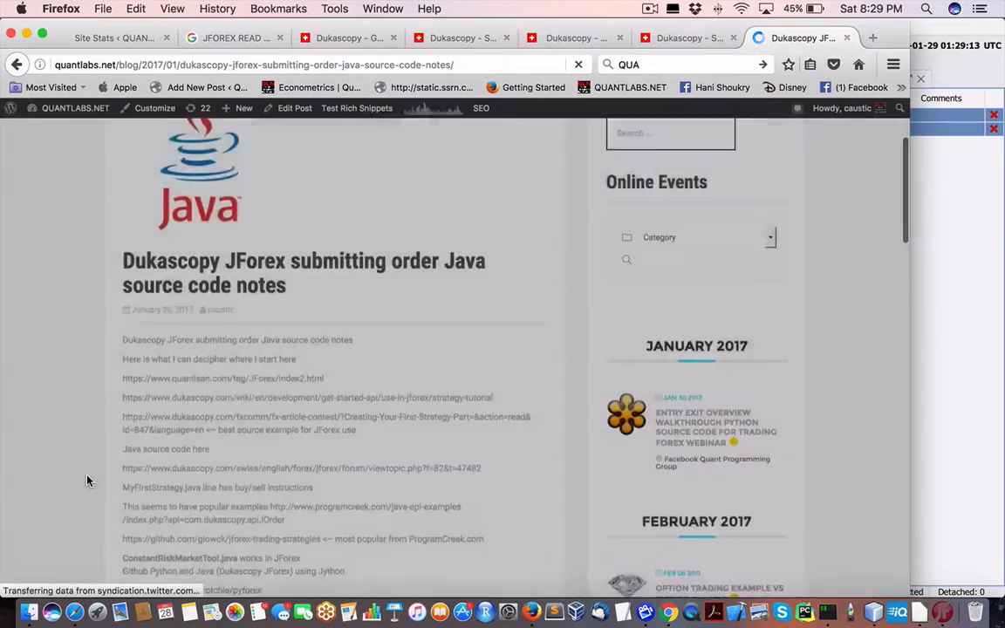
{"action": "scroll", "scroll_direction": "down", "scroll_amount": 3}
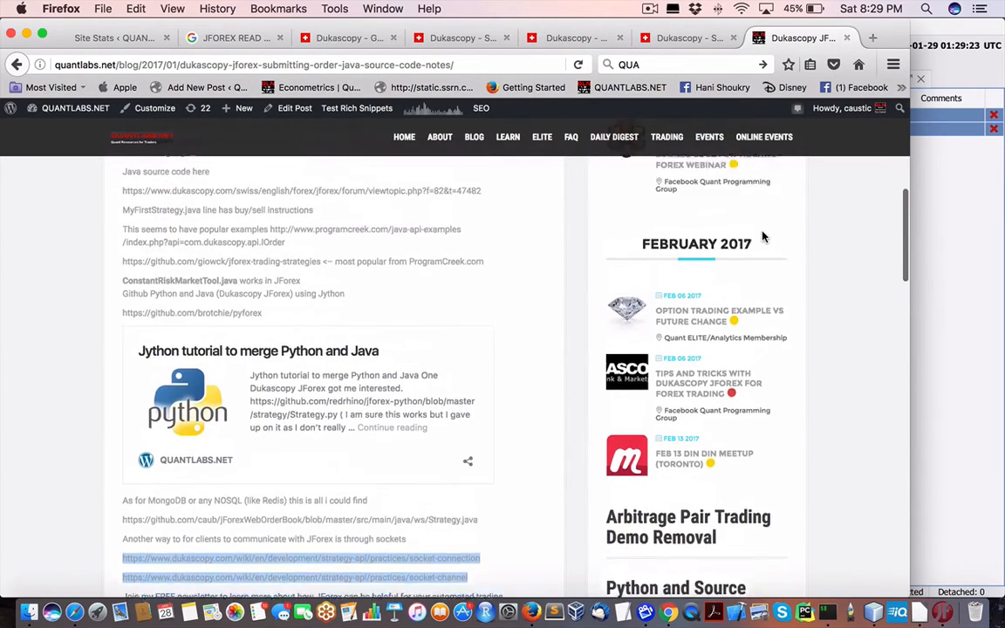
{"action": "scroll", "scroll_direction": "down", "scroll_amount": 3}
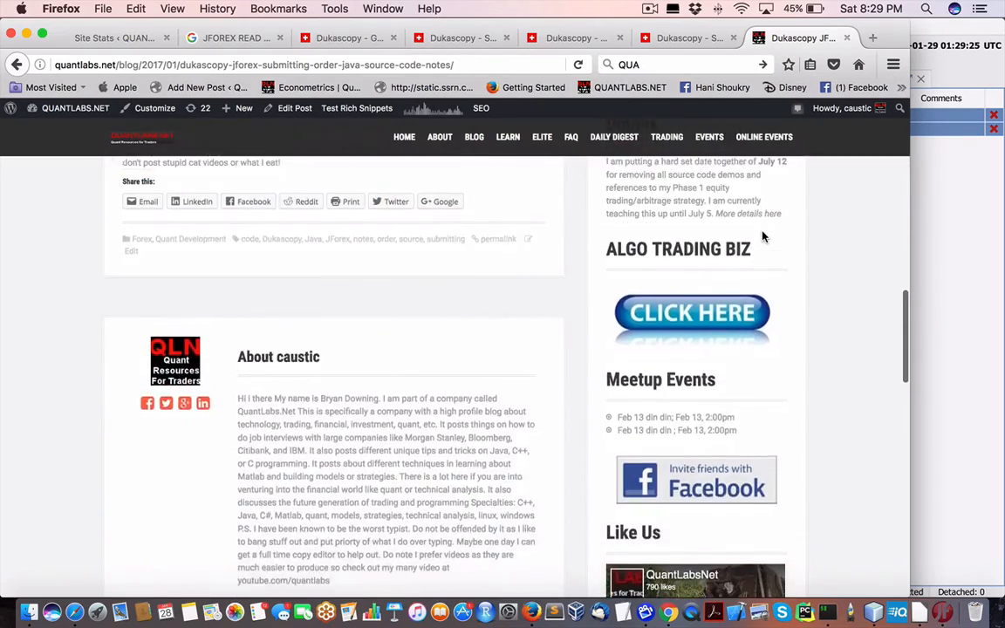
{"action": "left_click", "coordinate": [649, 9]}
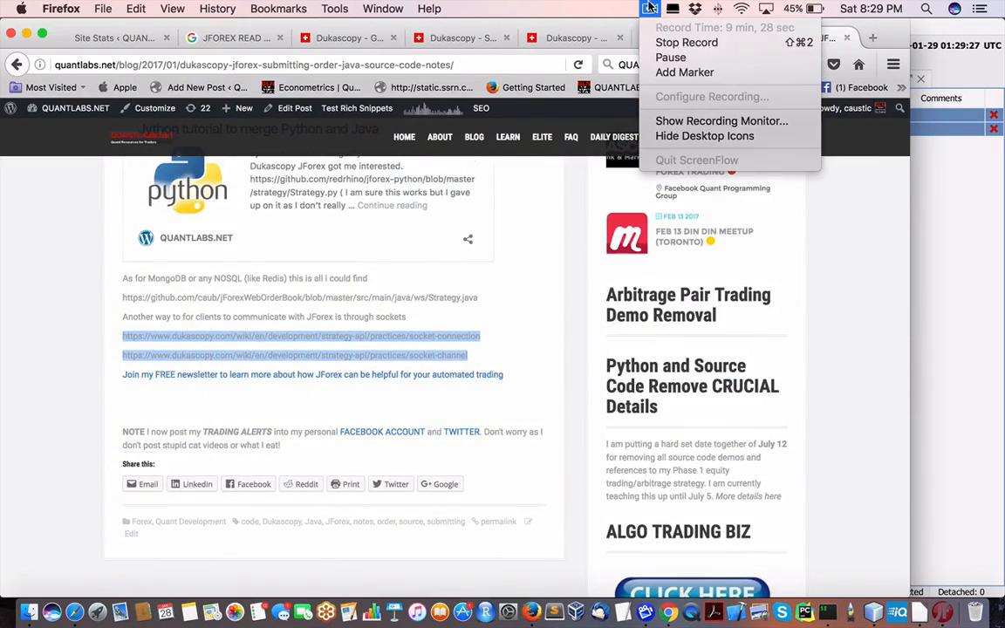